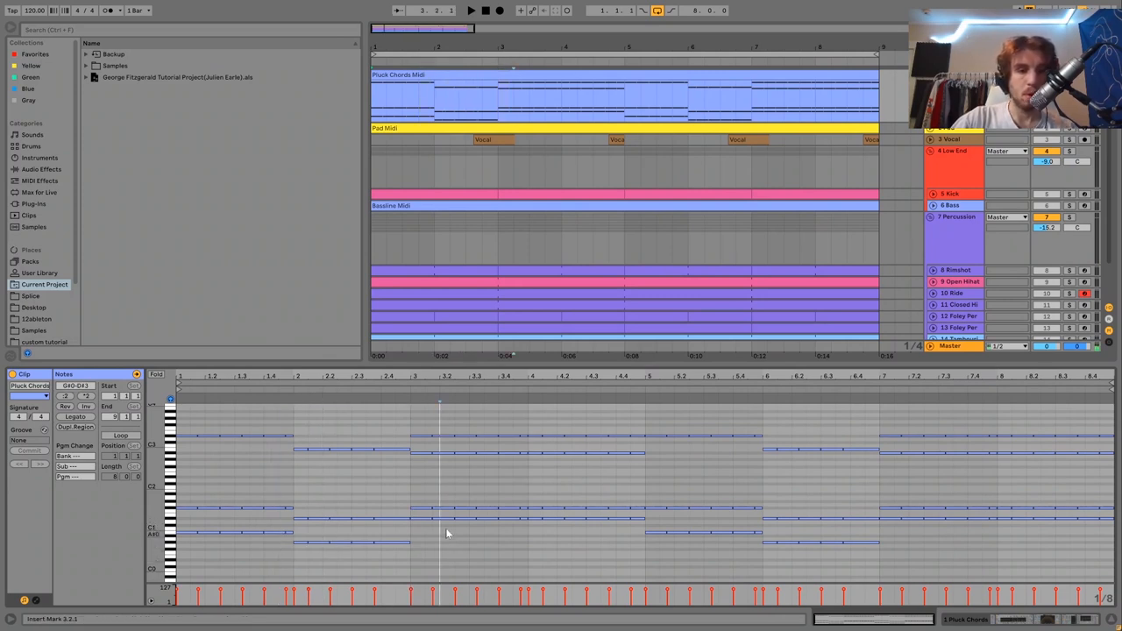
Display the Pluck Chords chain of Analog synth, Echo, Drum Buss and Auto Filter.
{"action": "left_click", "coordinate": [438, 520]}
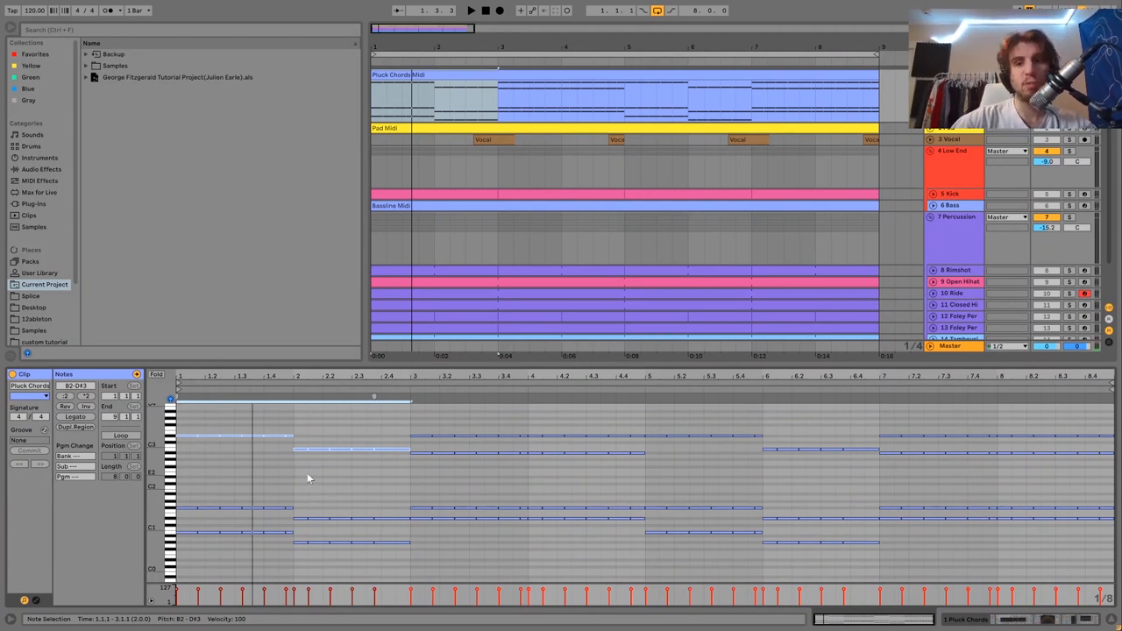
{"action": "left_click", "coordinate": [471, 10]}
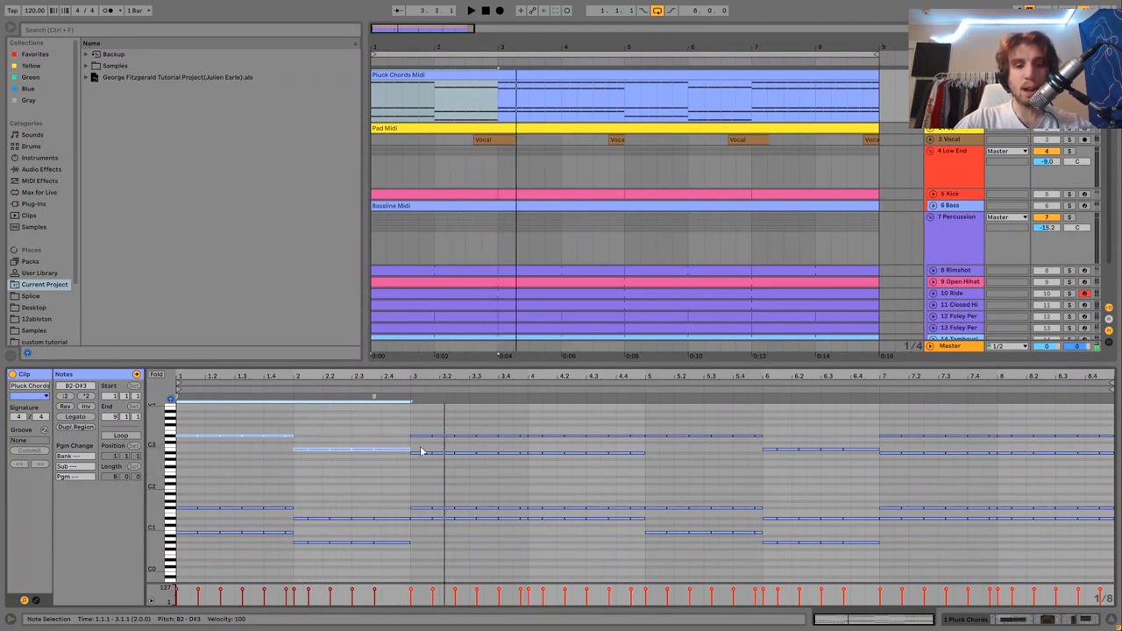
{"action": "left_click_drag", "start_coordinate": [411, 452], "coordinate": [645, 456]}
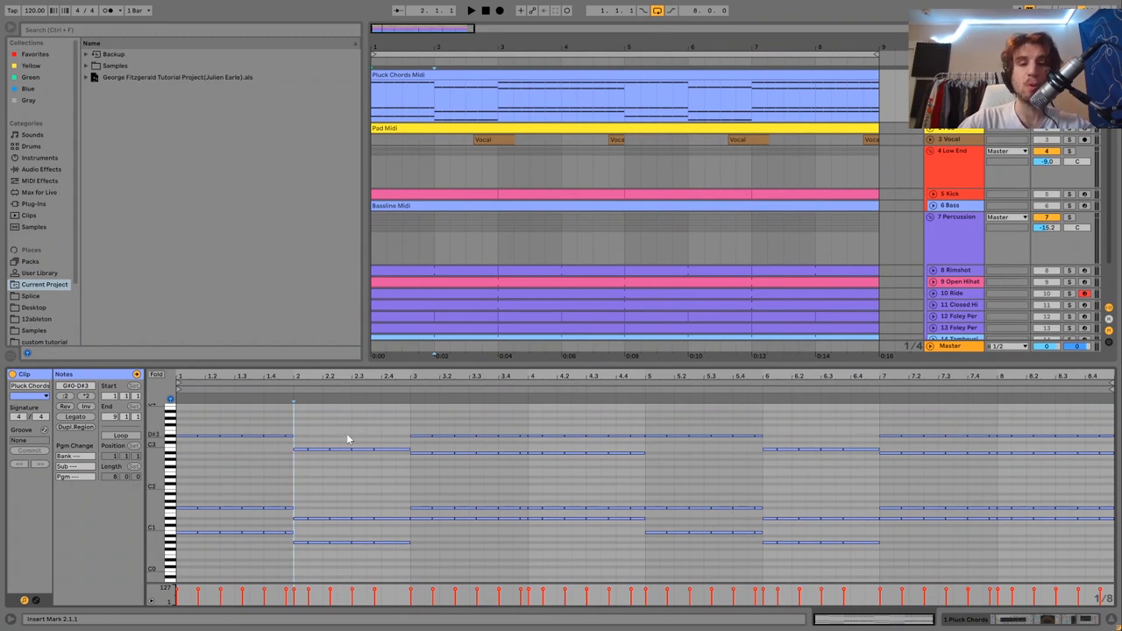
{"action": "left_click", "coordinate": [471, 10]}
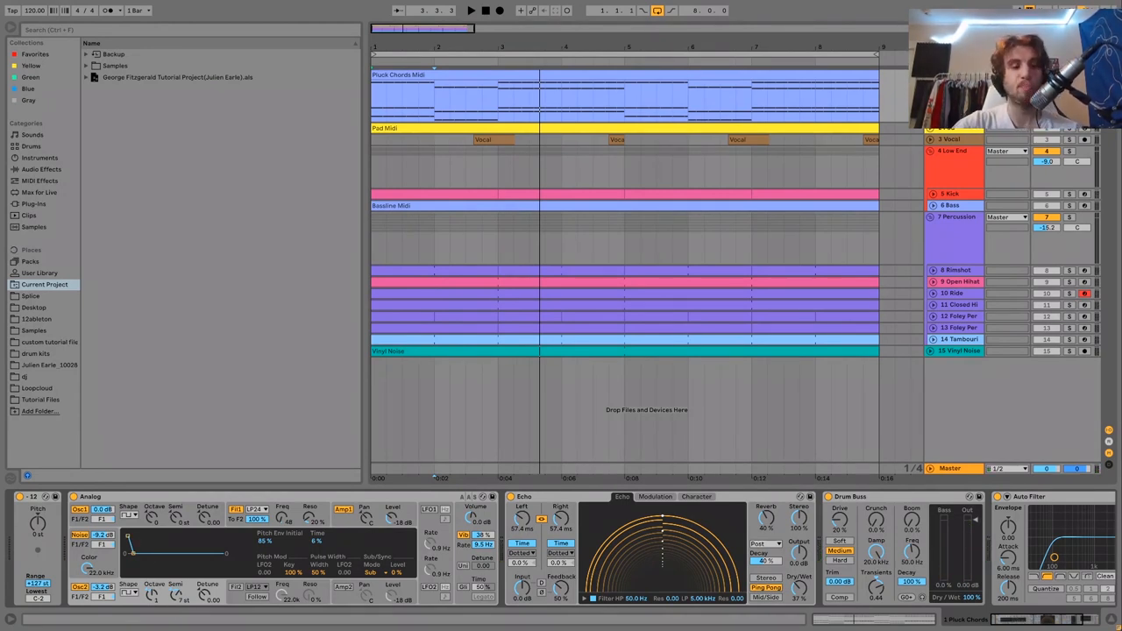
Show Analog's filter envelope (decay about 1.11 s, release 500 ms) and Auto Filter's LFO.
{"action": "left_click", "coordinate": [471, 10]}
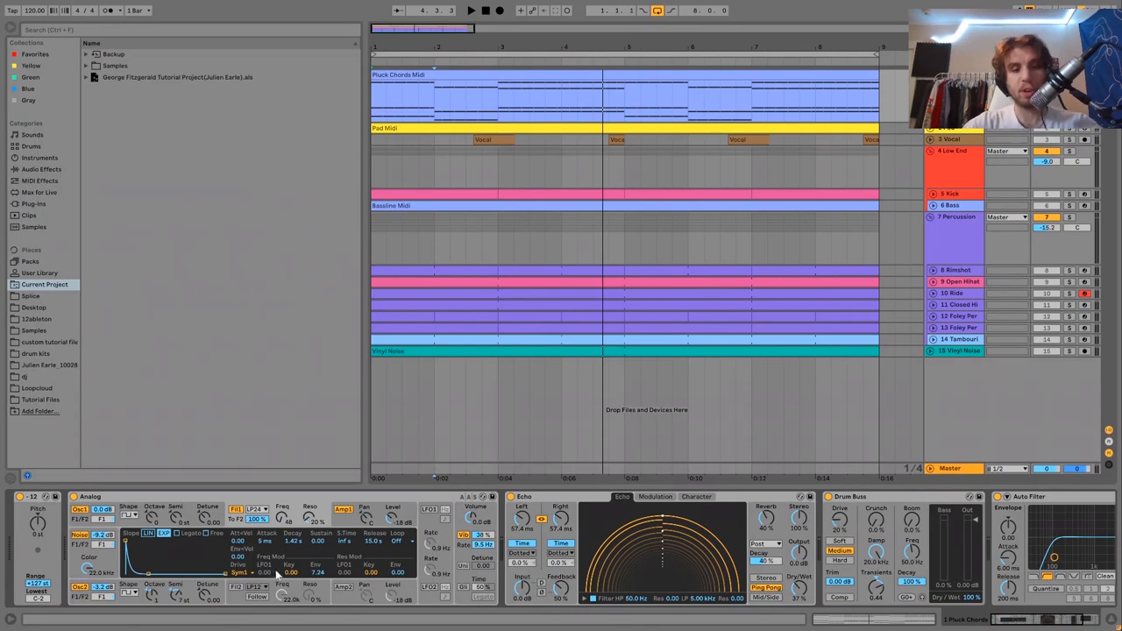
{"action": "left_click", "coordinate": [471, 10]}
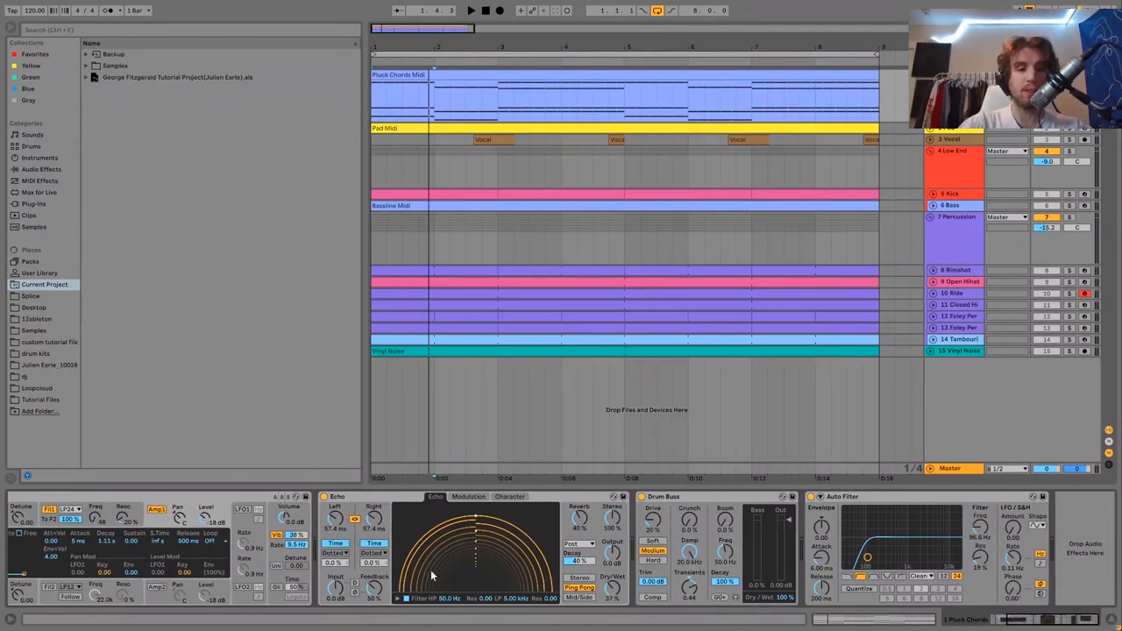
Open the Pad Midi clip's eight bars of sustained chord notes in the piano roll.
{"action": "left_click", "coordinate": [471, 10]}
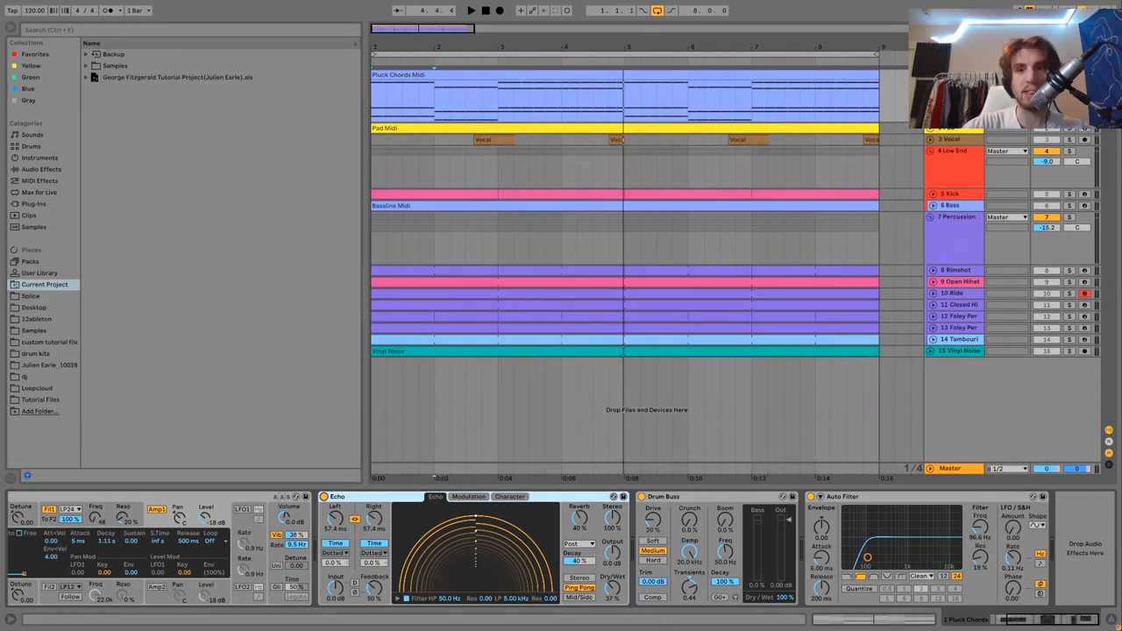
{"action": "left_click", "coordinate": [470, 9]}
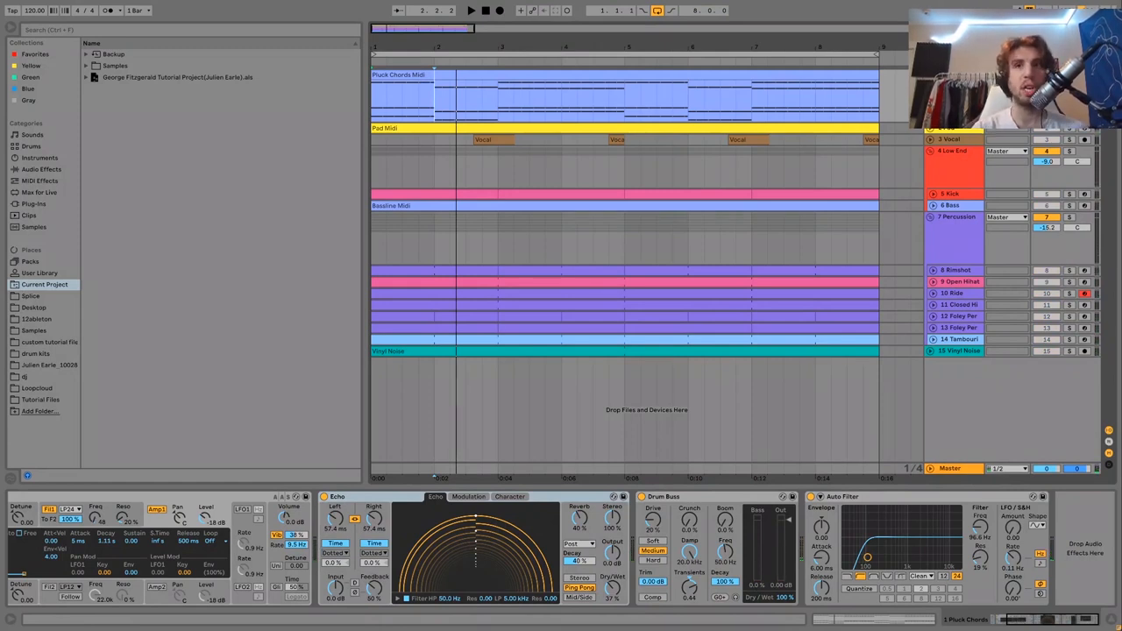
{"action": "left_click", "coordinate": [471, 10]}
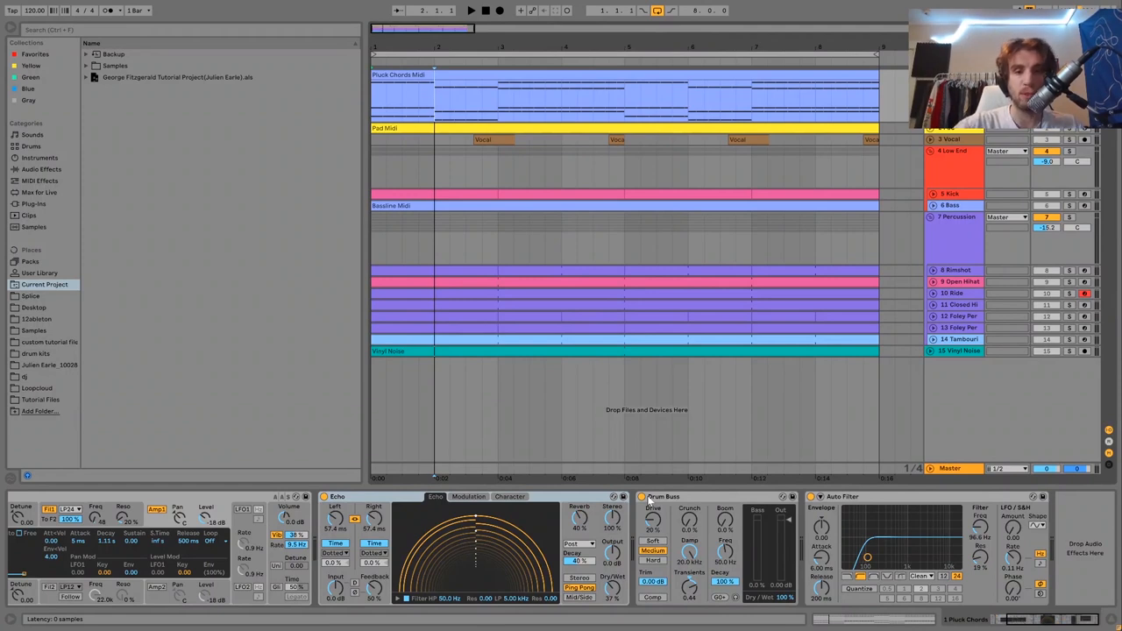
{"action": "left_click", "coordinate": [471, 9]}
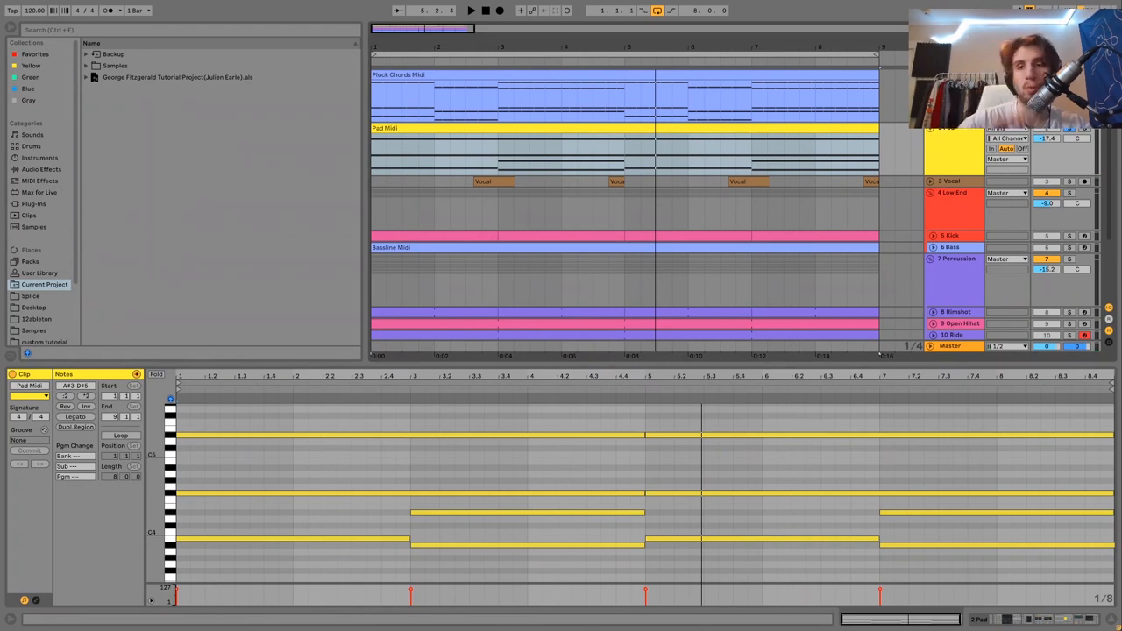
Check the Pad Midi and Pluck Chords notes, then show Operator, Chorus, Reverb and Ultimate Stereo.
{"action": "left_click", "coordinate": [471, 10]}
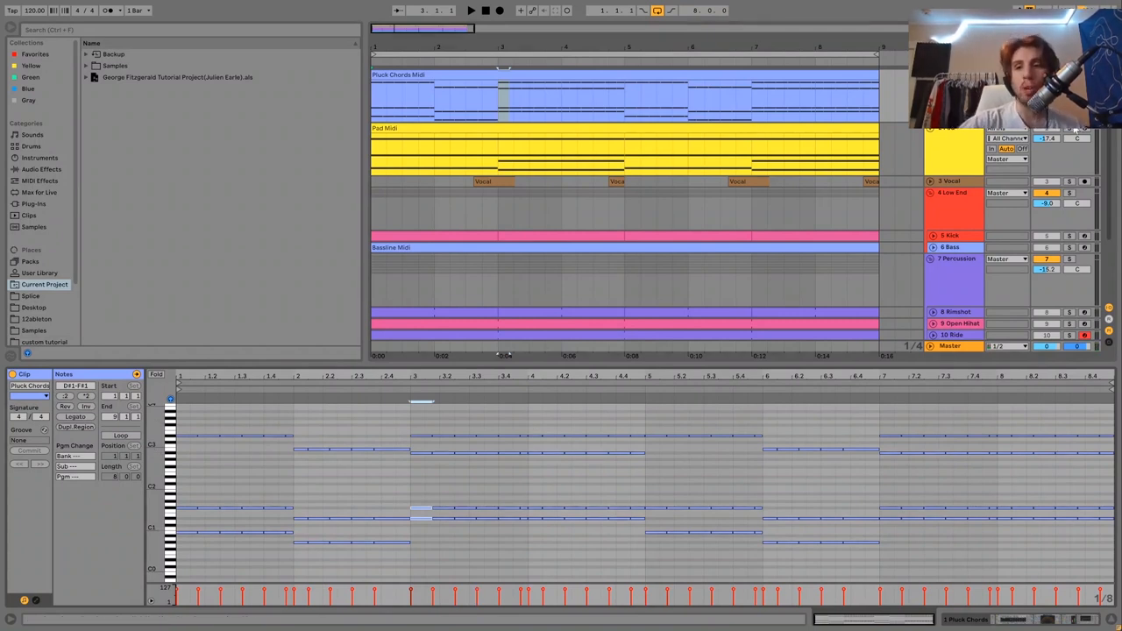
{"action": "left_click", "coordinate": [624, 154]}
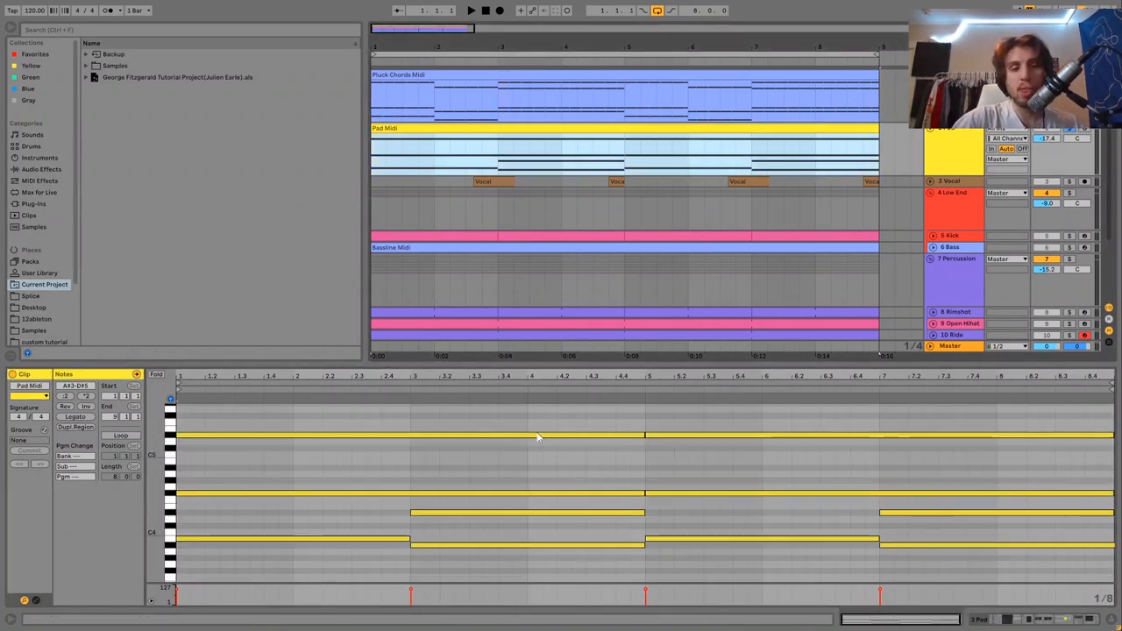
{"action": "left_click", "coordinate": [497, 76]}
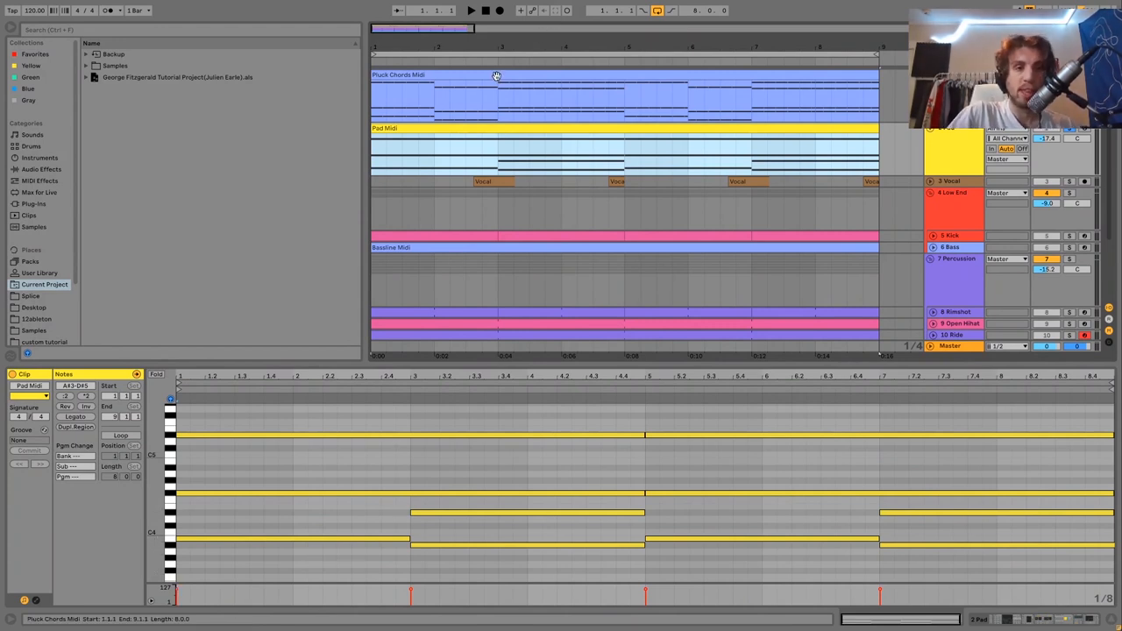
{"action": "left_click", "coordinate": [451, 128]}
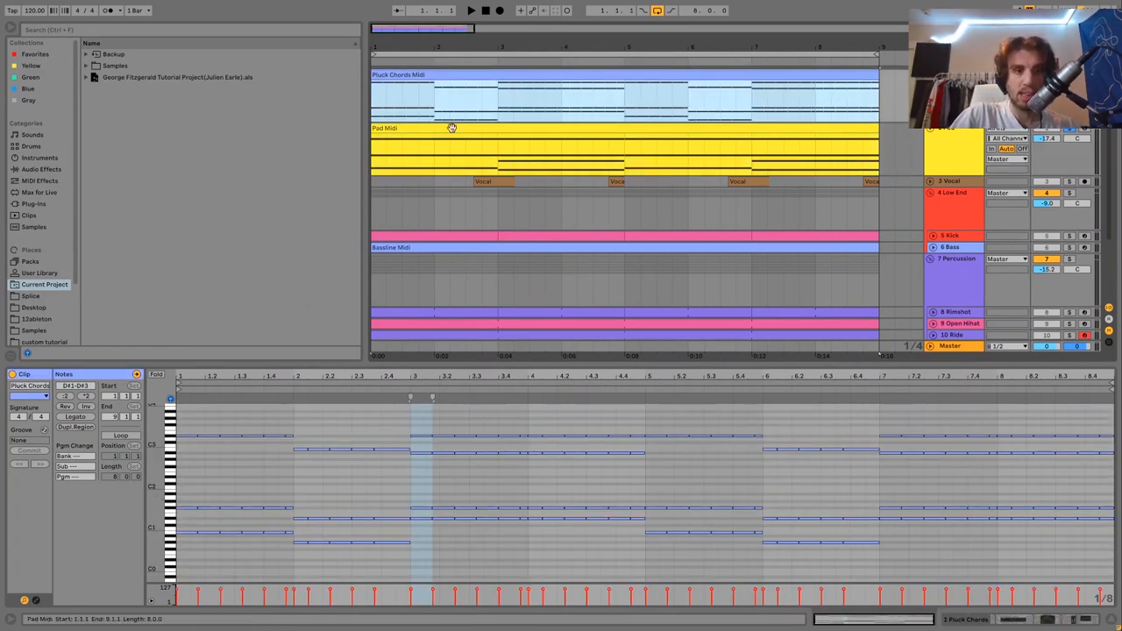
{"action": "left_click", "coordinate": [451, 128]}
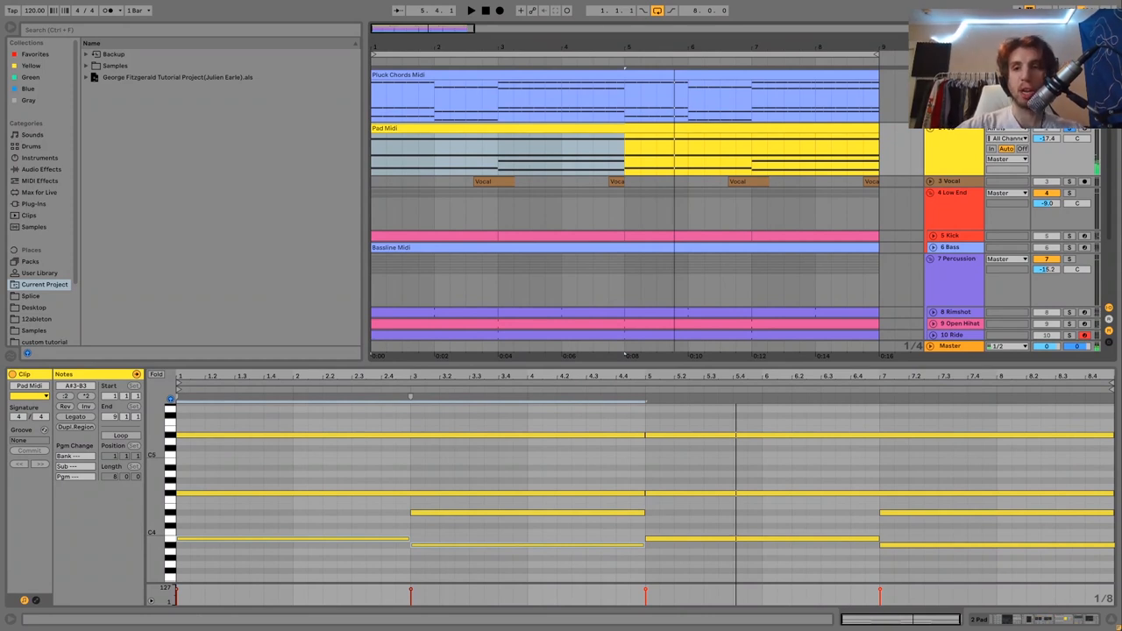
{"action": "left_click", "coordinate": [471, 10]}
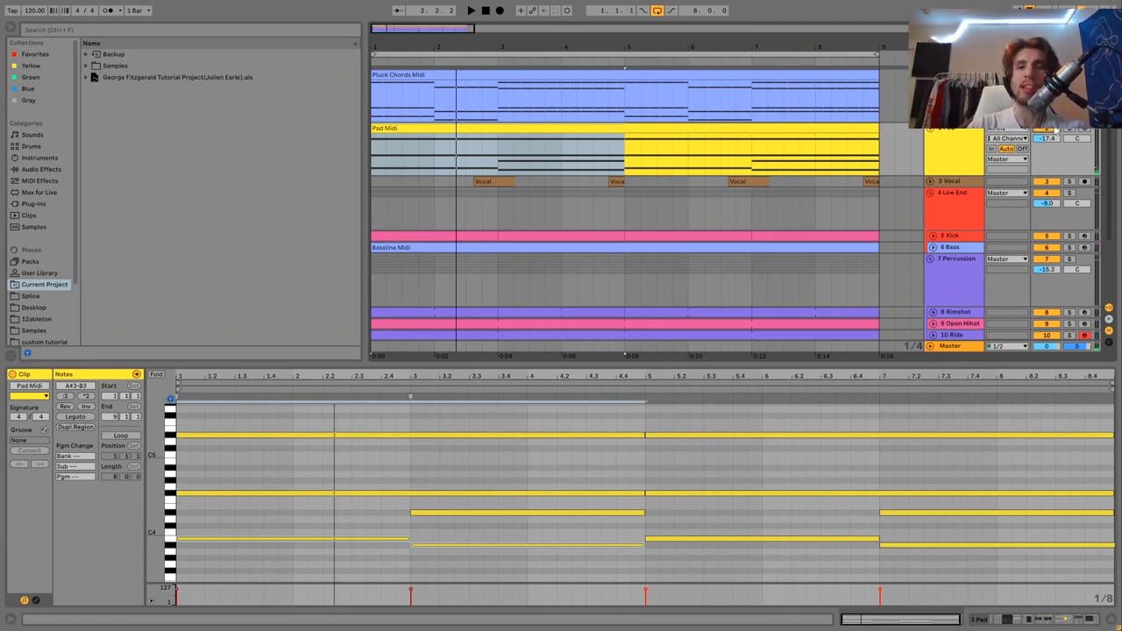
{"action": "left_click", "coordinate": [470, 10]}
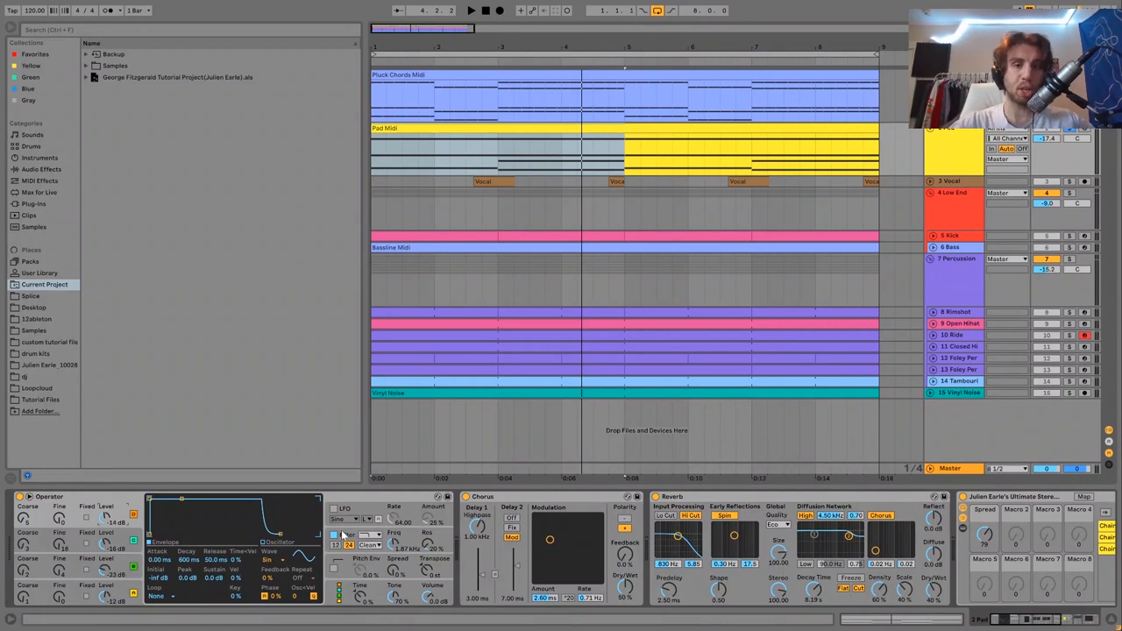
Show Operator's filter envelope and scroll the Pad chain to Auto Pan and Auto Filter.
{"action": "left_click", "coordinate": [471, 10]}
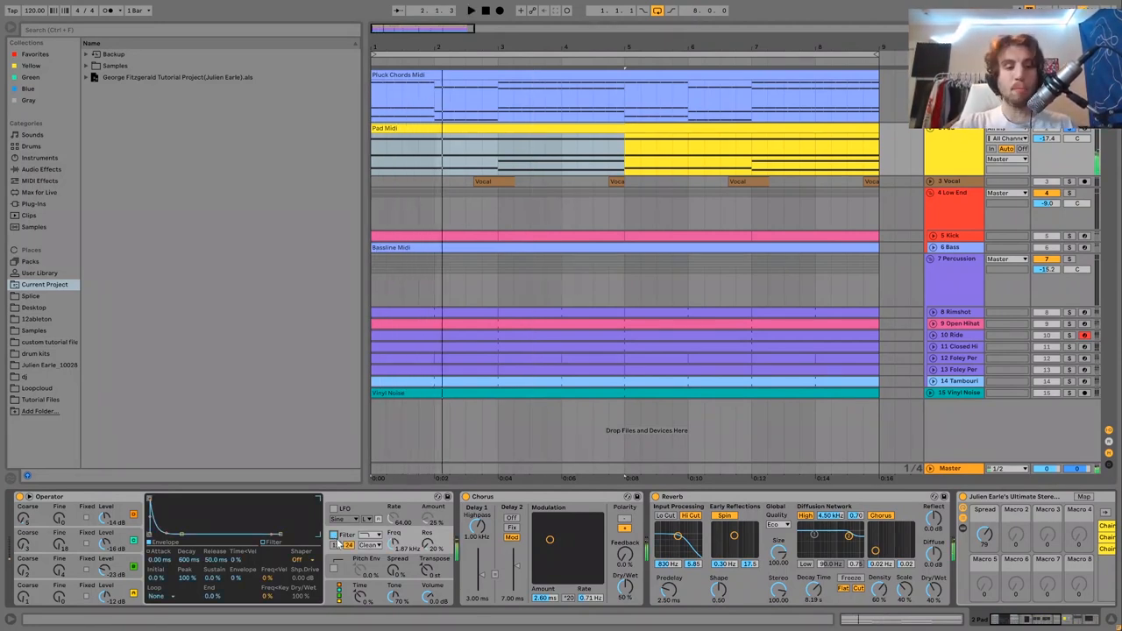
{"action": "left_click", "coordinate": [471, 9]}
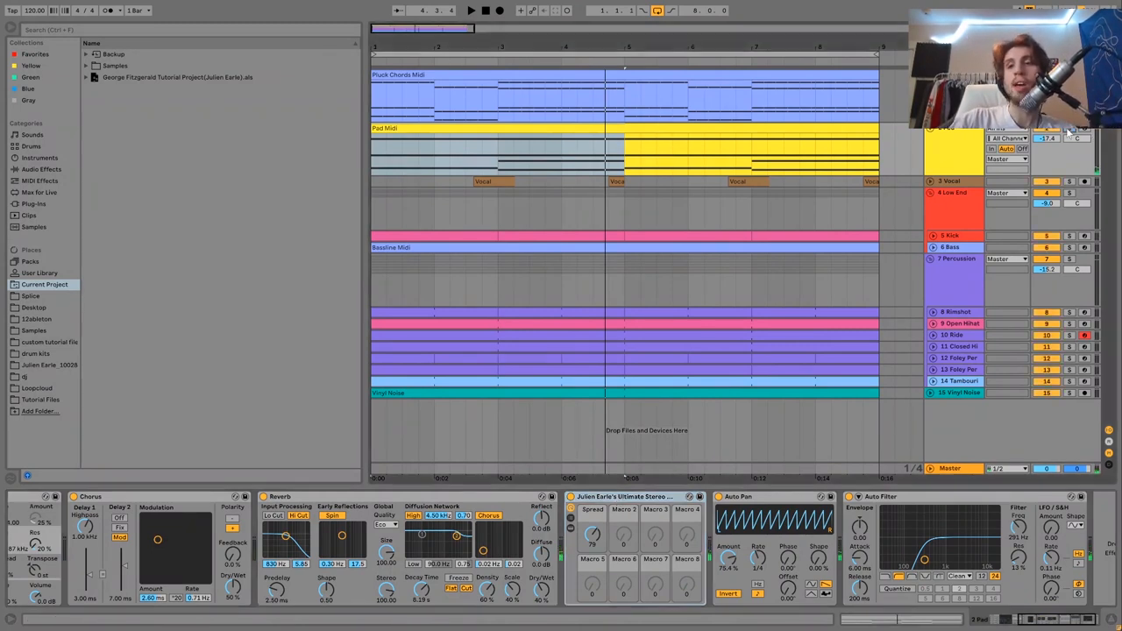
Keep the Pad track's Chorus, Reverb, Utility, Auto Pan and Auto Filter displayed during playback.
{"action": "left_click", "coordinate": [471, 10]}
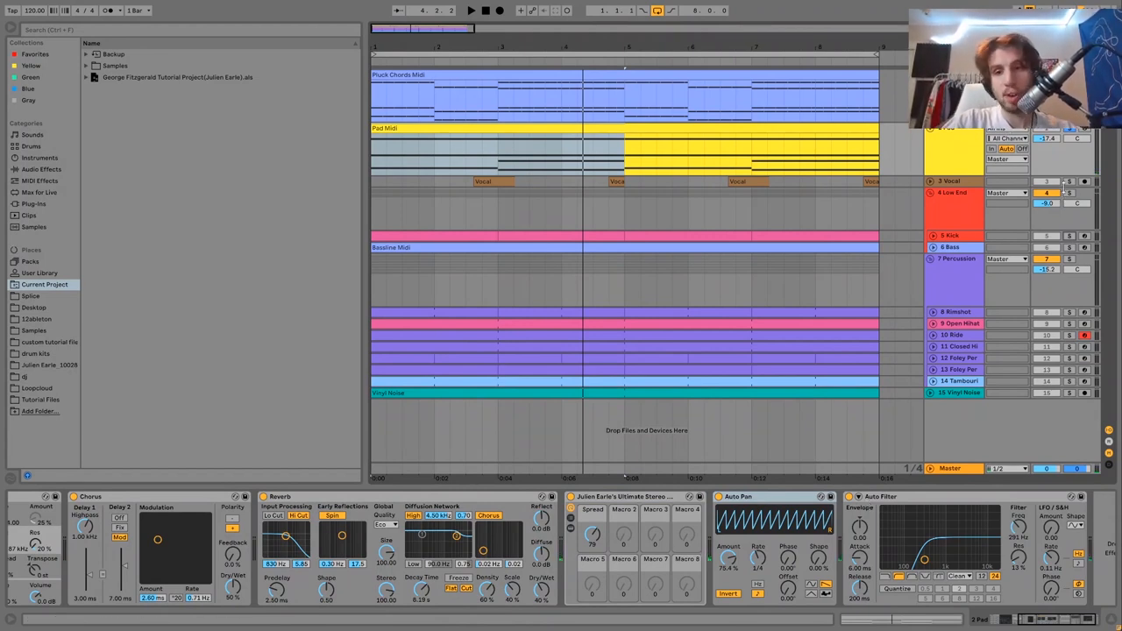
Unfold the Vocal track to show its chopped clips plus Auto Filter, Echo and Drum Buss.
{"action": "left_click", "coordinate": [1068, 181]}
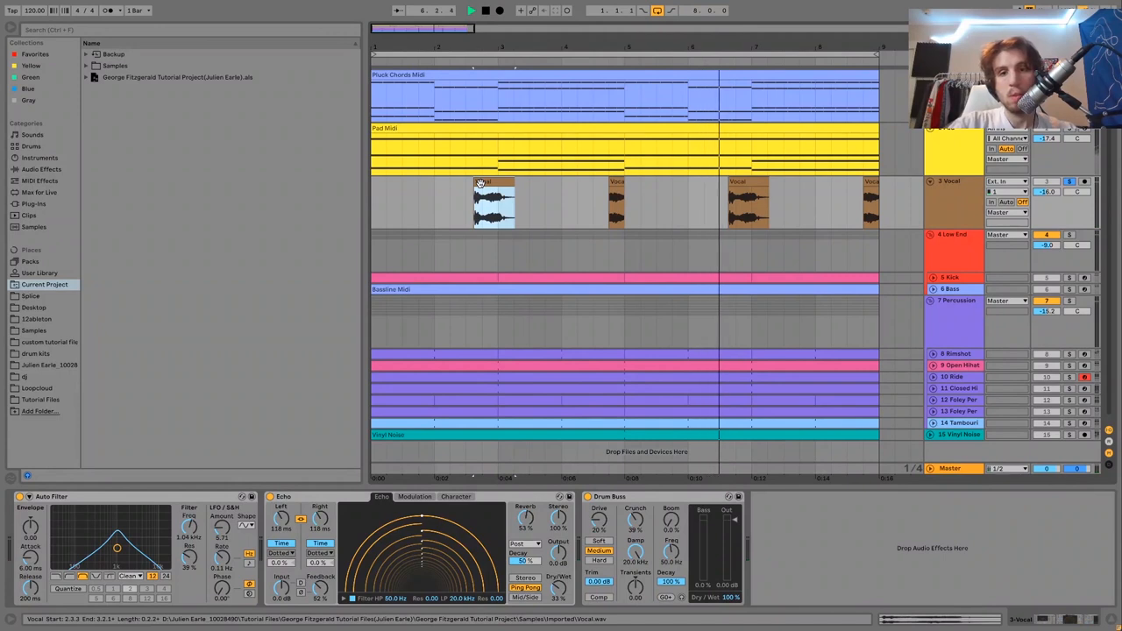
{"action": "left_click", "coordinate": [499, 10]}
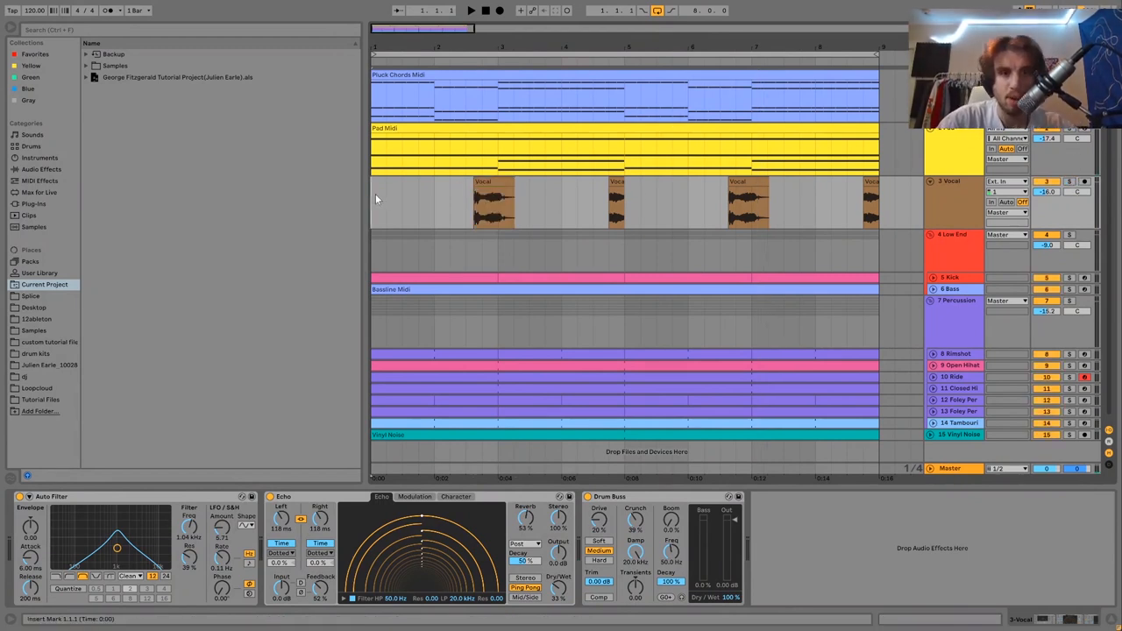
{"action": "left_click", "coordinate": [471, 9]}
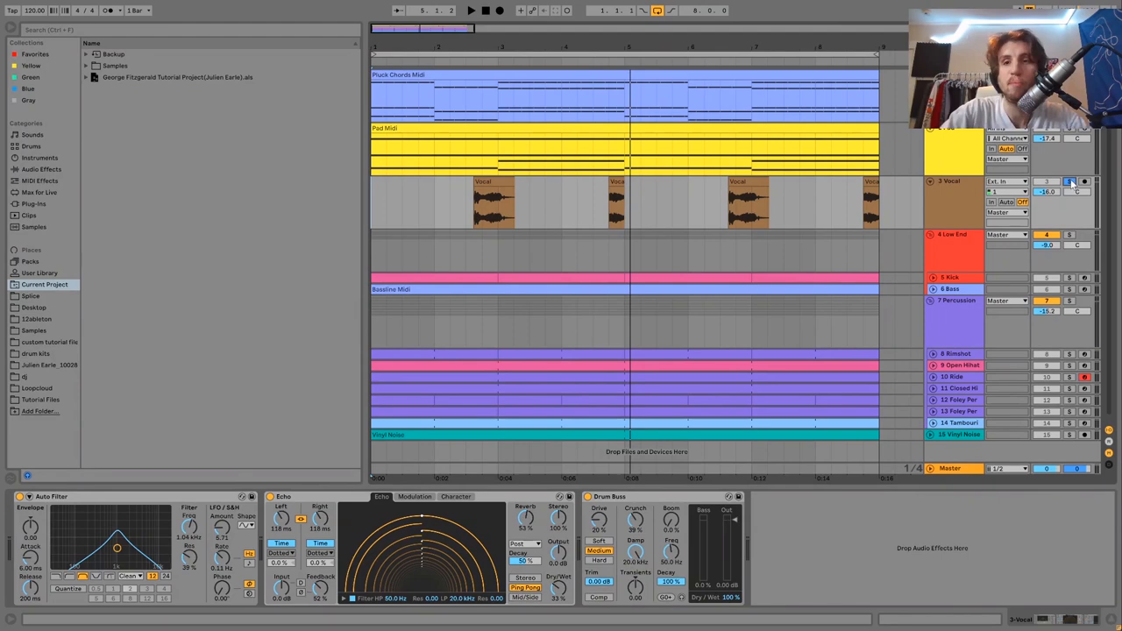
Inspect the Vocal clips' transpose: first clip at -5 semitones, reversed R-1 clip at -7.
{"action": "left_click", "coordinate": [470, 10]}
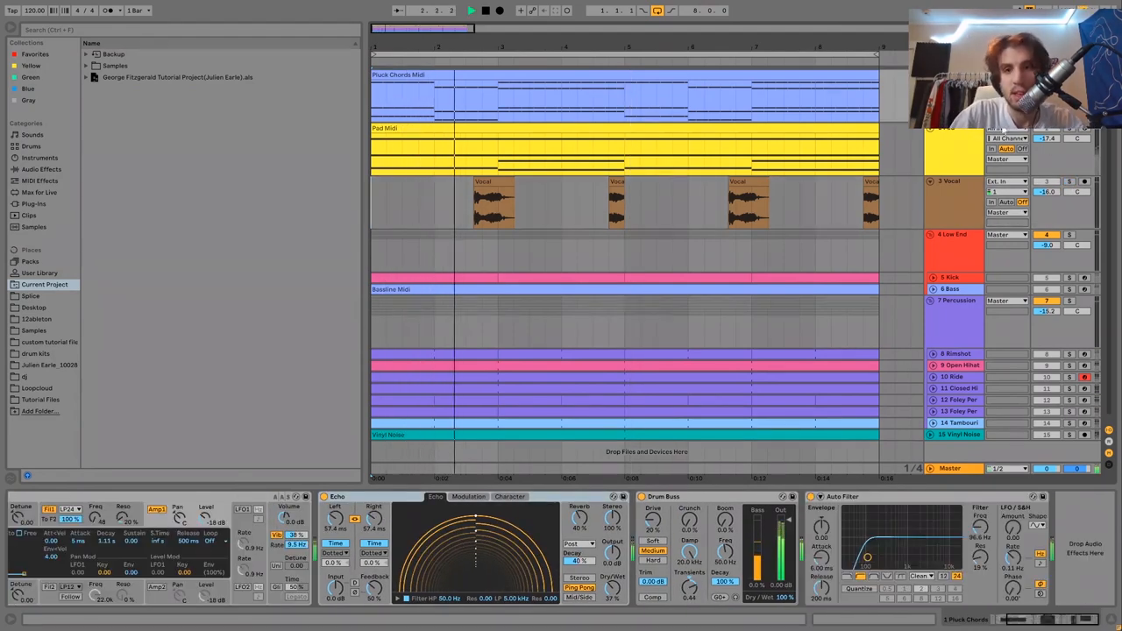
{"action": "left_click", "coordinate": [495, 206]}
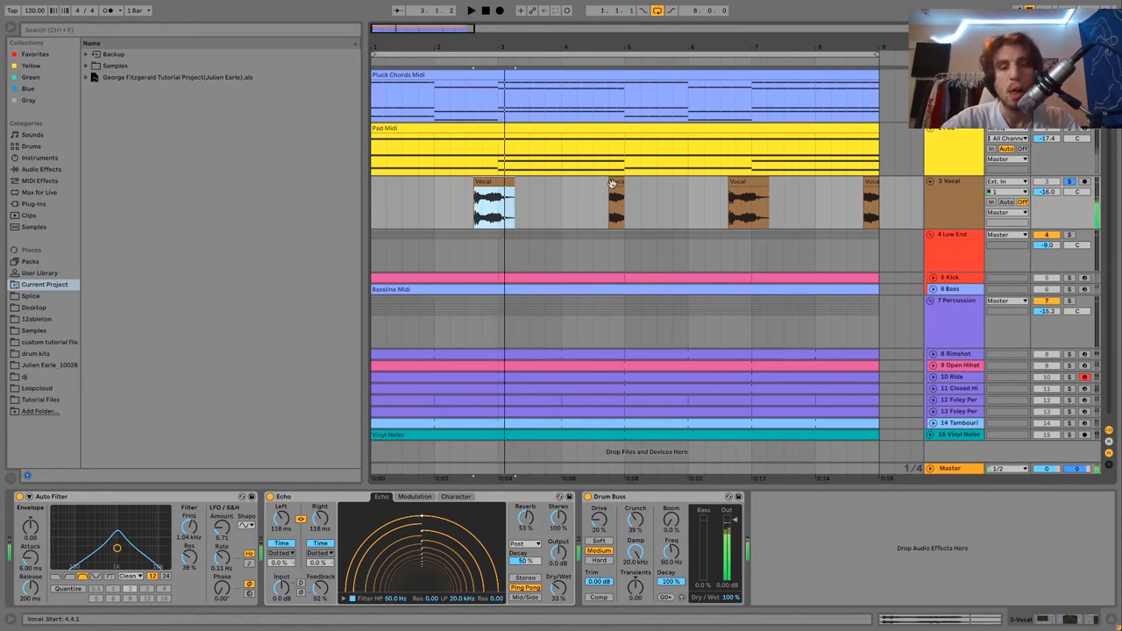
{"action": "left_click", "coordinate": [616, 201]}
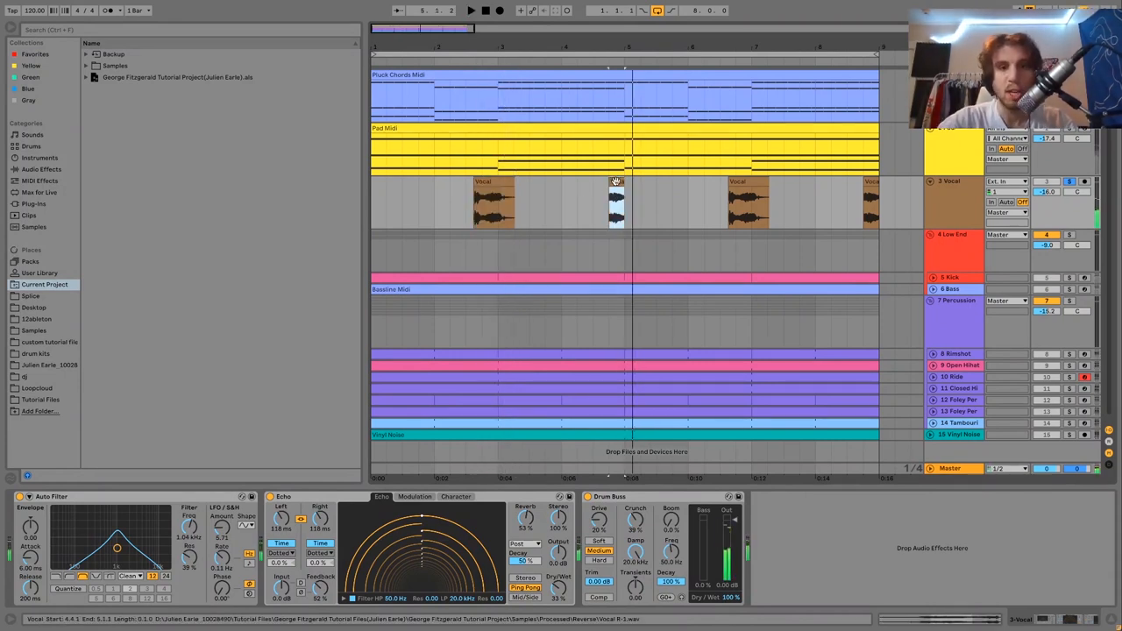
{"action": "double_click", "coordinate": [617, 202]}
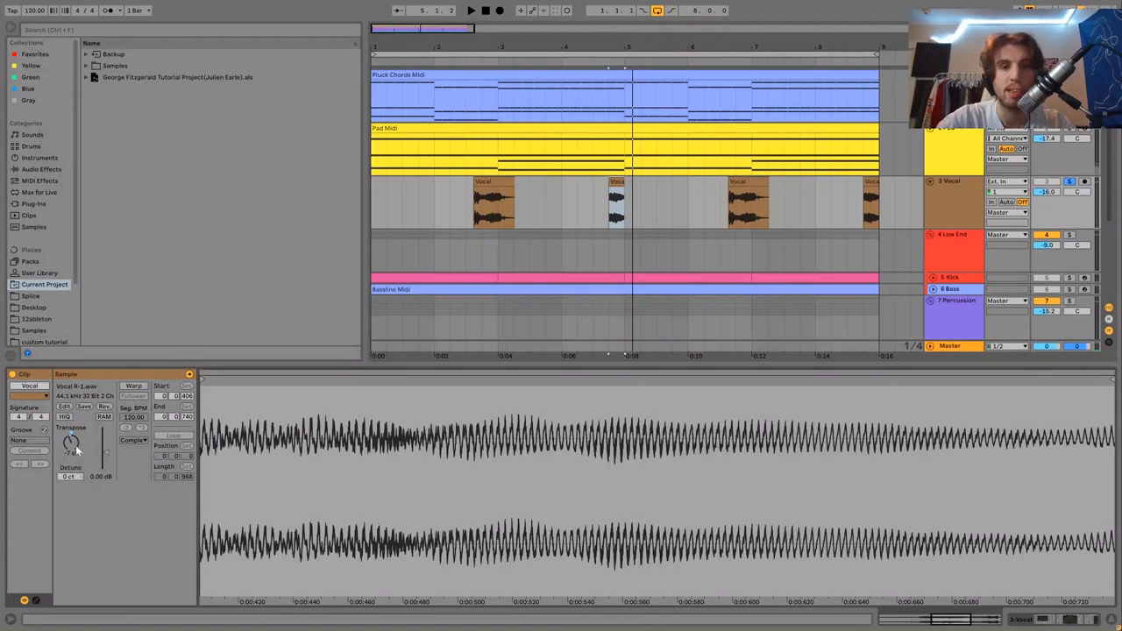
{"action": "left_click", "coordinate": [480, 186]}
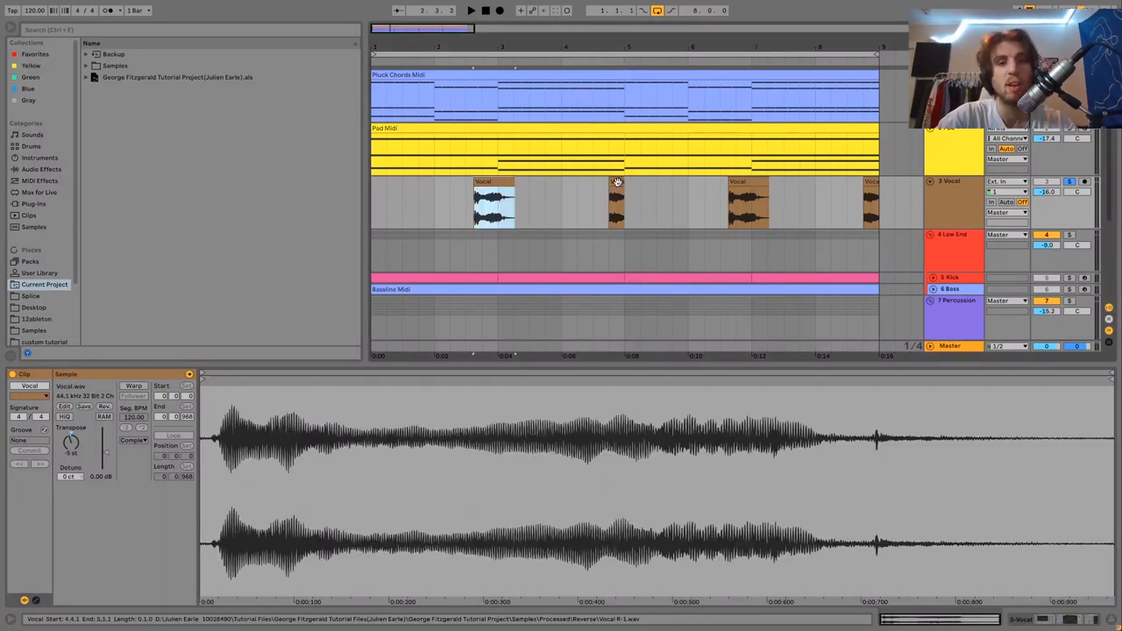
{"action": "left_click", "coordinate": [616, 202]}
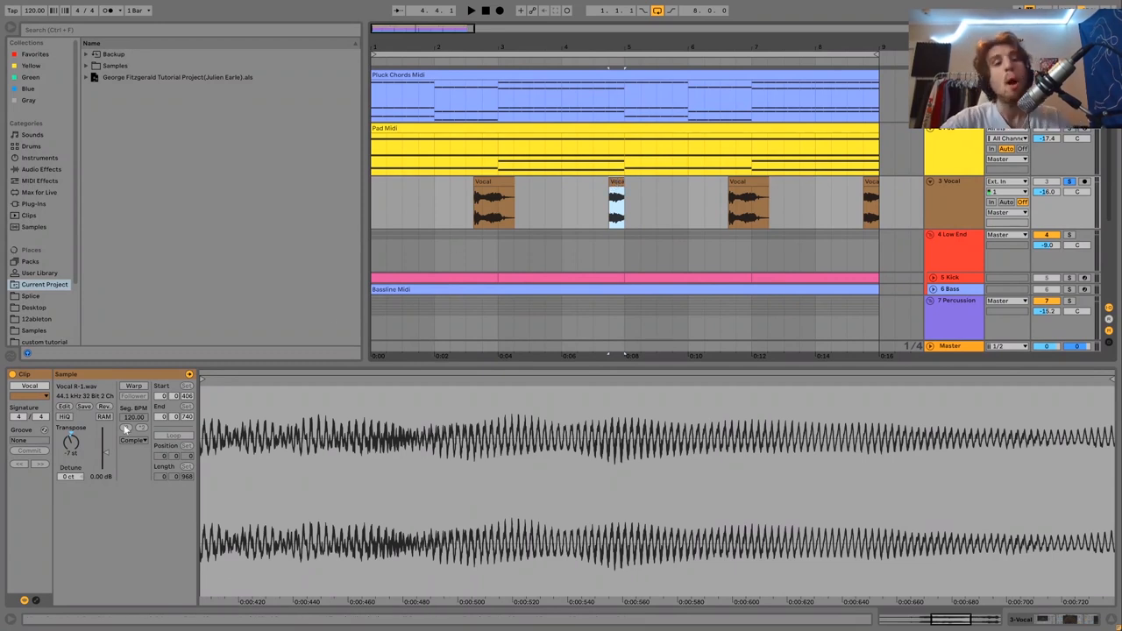
{"action": "left_click", "coordinate": [590, 210]}
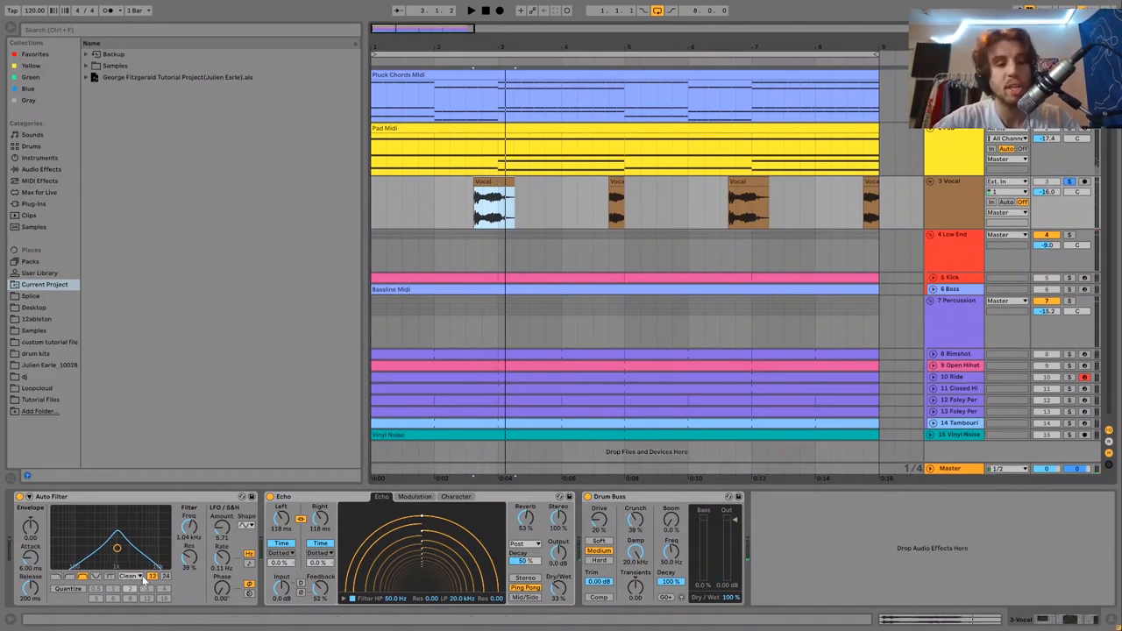
Walk through the Vocal track's Auto Filter, Echo and Drum Buss devices during playback.
{"action": "left_click", "coordinate": [471, 10]}
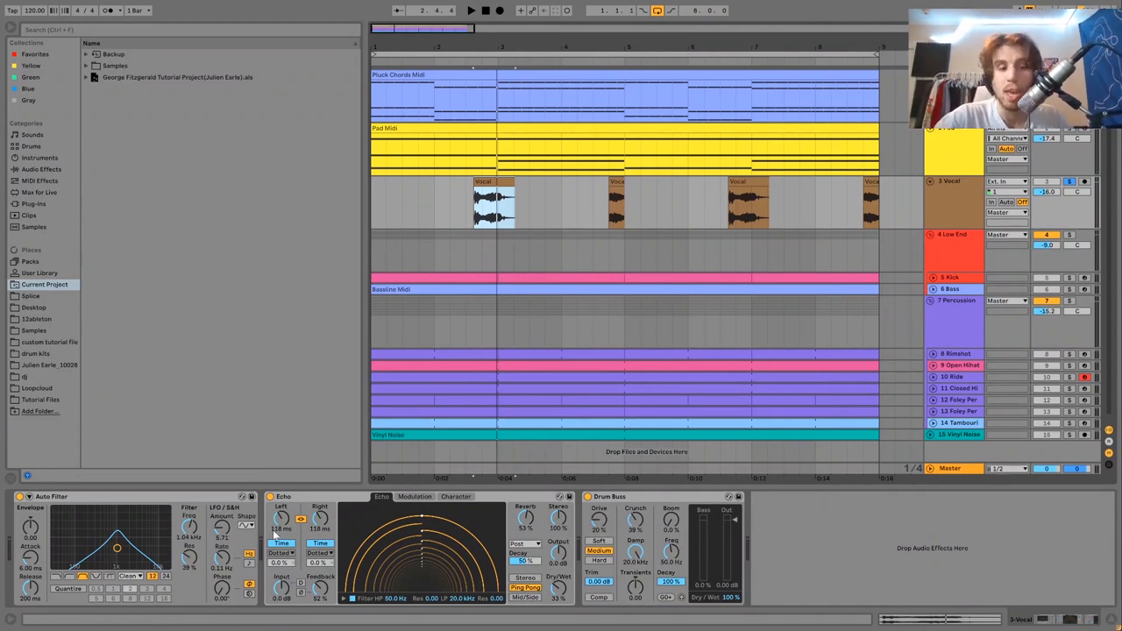
{"action": "left_click", "coordinate": [471, 10]}
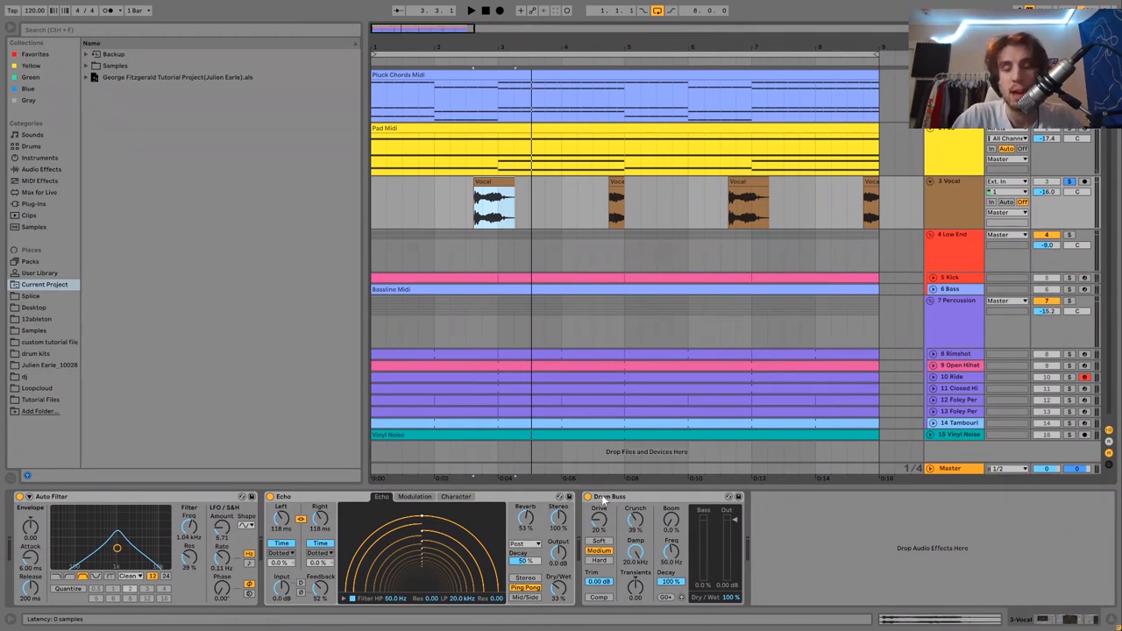
{"action": "left_click", "coordinate": [470, 9]}
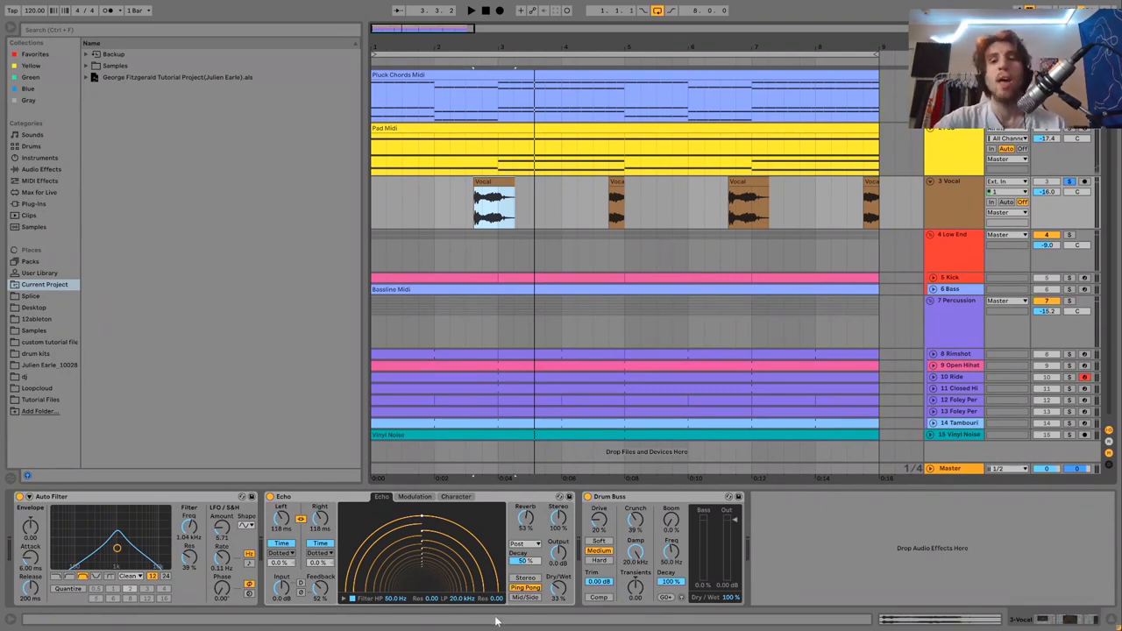
{"action": "mouse_move", "coordinate": [486, 592]}
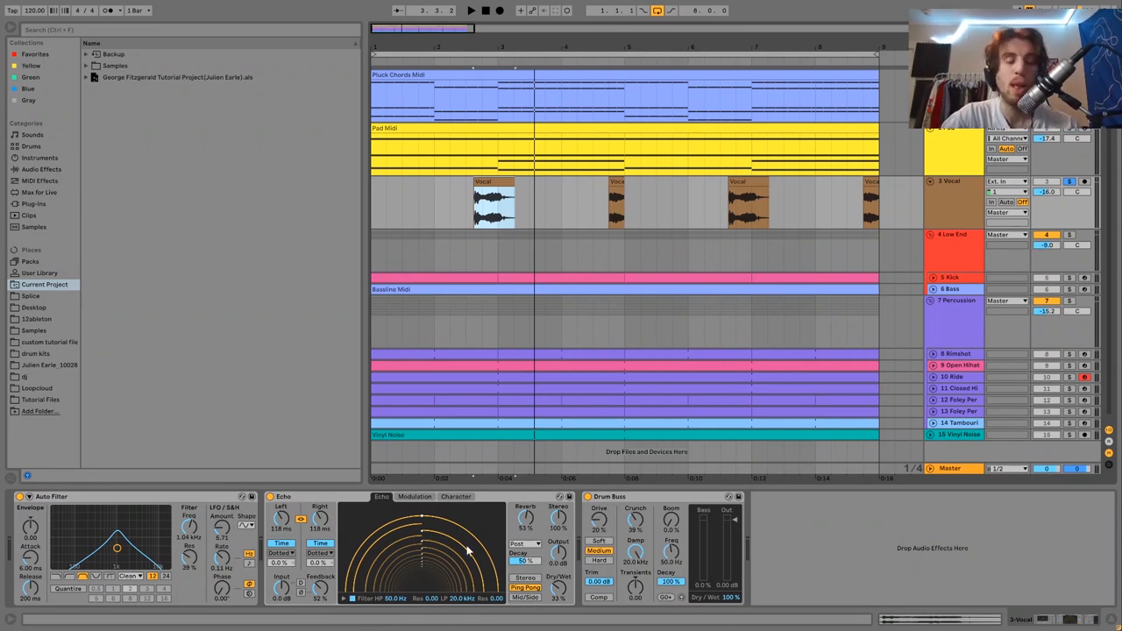
{"action": "left_click", "coordinate": [471, 10]}
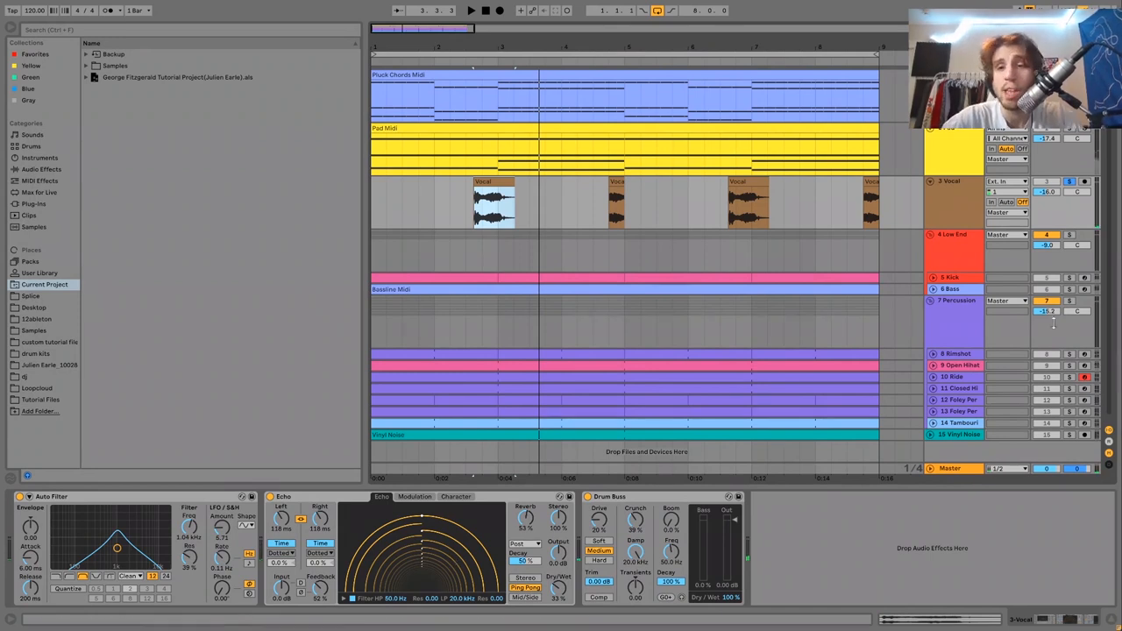
Unfold the Kick track to show its kick pattern, Simpler kick sample and Drum Buss.
{"action": "left_click", "coordinate": [932, 279]}
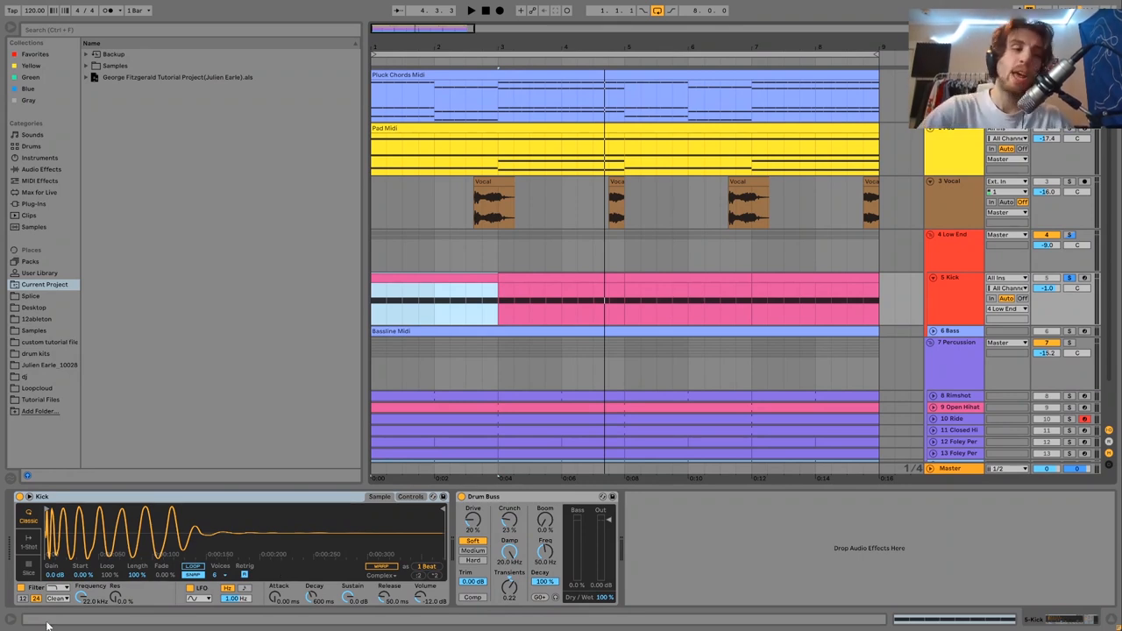
{"action": "left_click", "coordinate": [470, 10]}
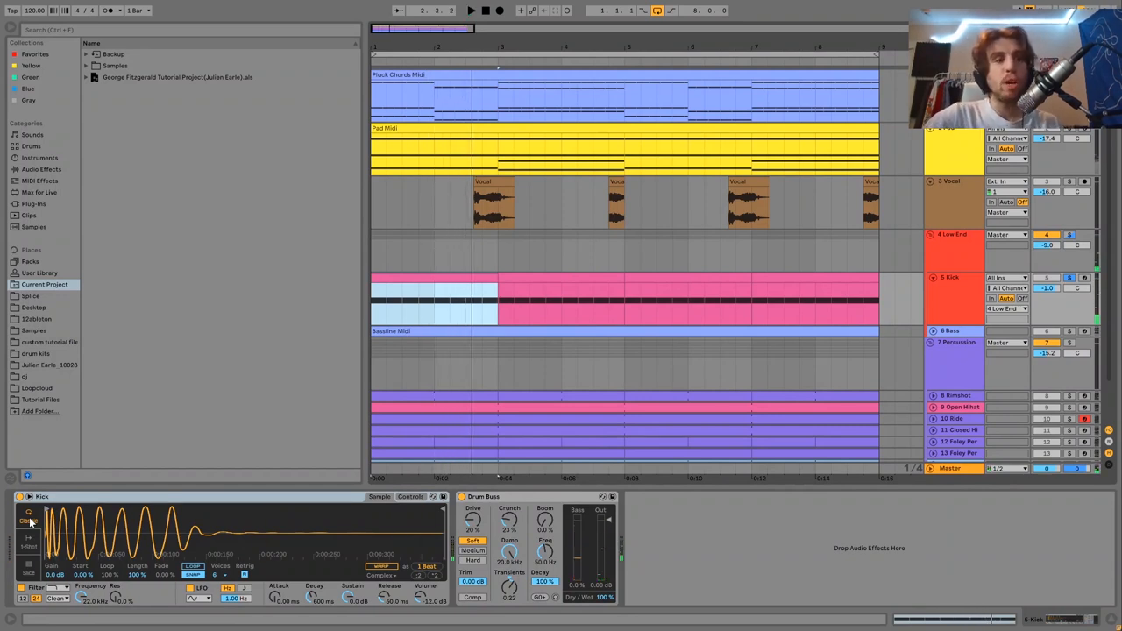
{"action": "left_click", "coordinate": [471, 10]}
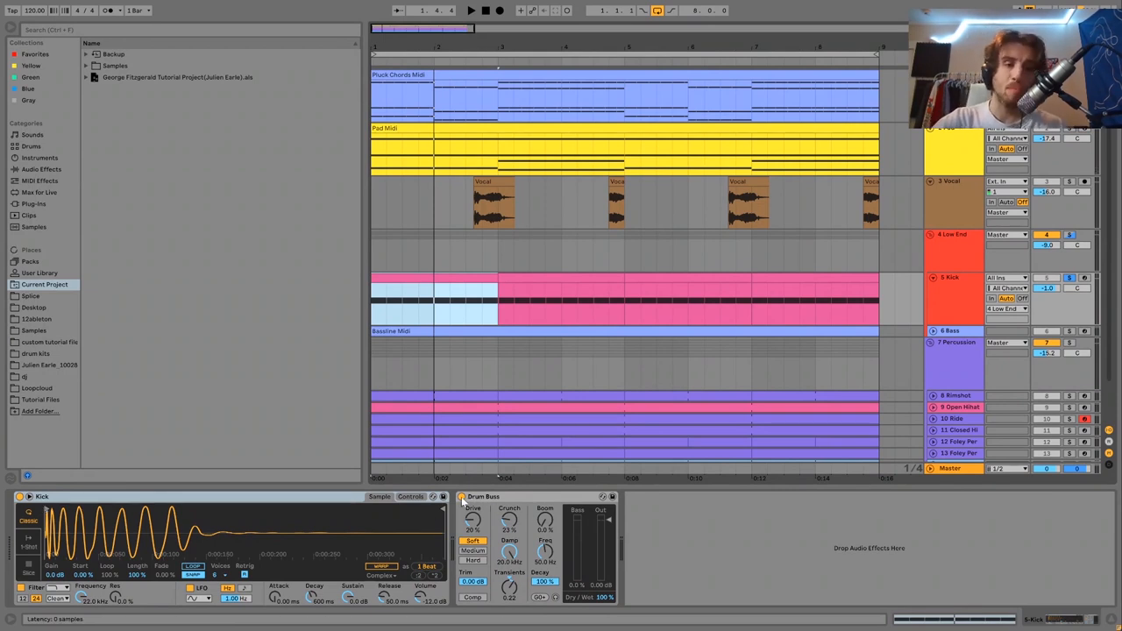
{"action": "left_click", "coordinate": [471, 9]}
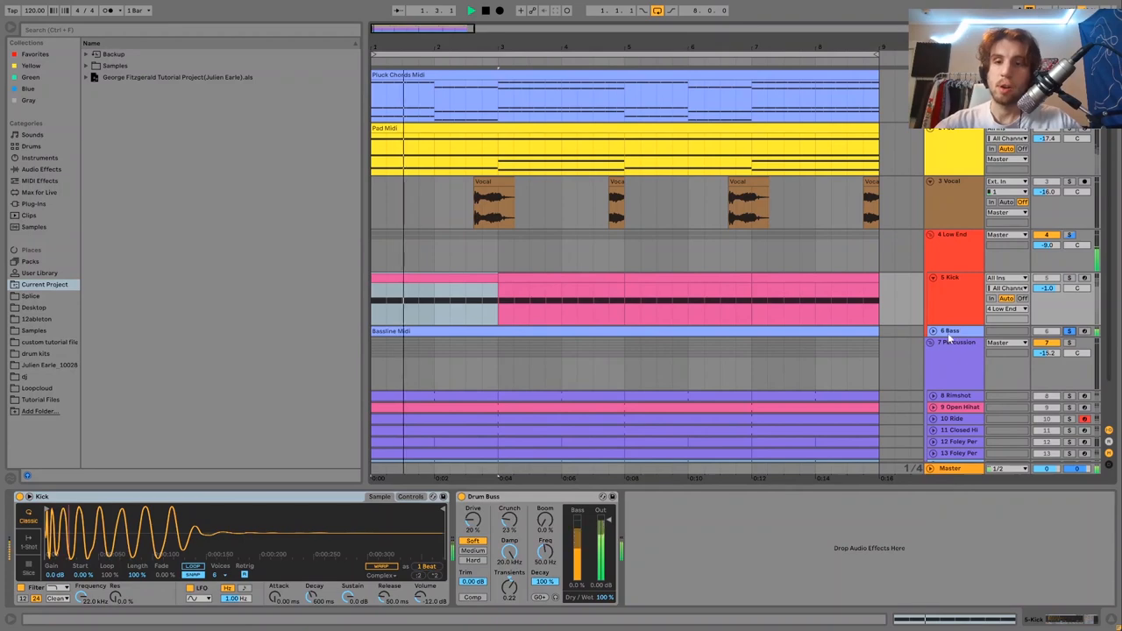
Expand the Bass track to show its bassline, Analog Amp1 envelope (decay ~626 ms) and Drum Buss.
{"action": "left_click", "coordinate": [614, 350]}
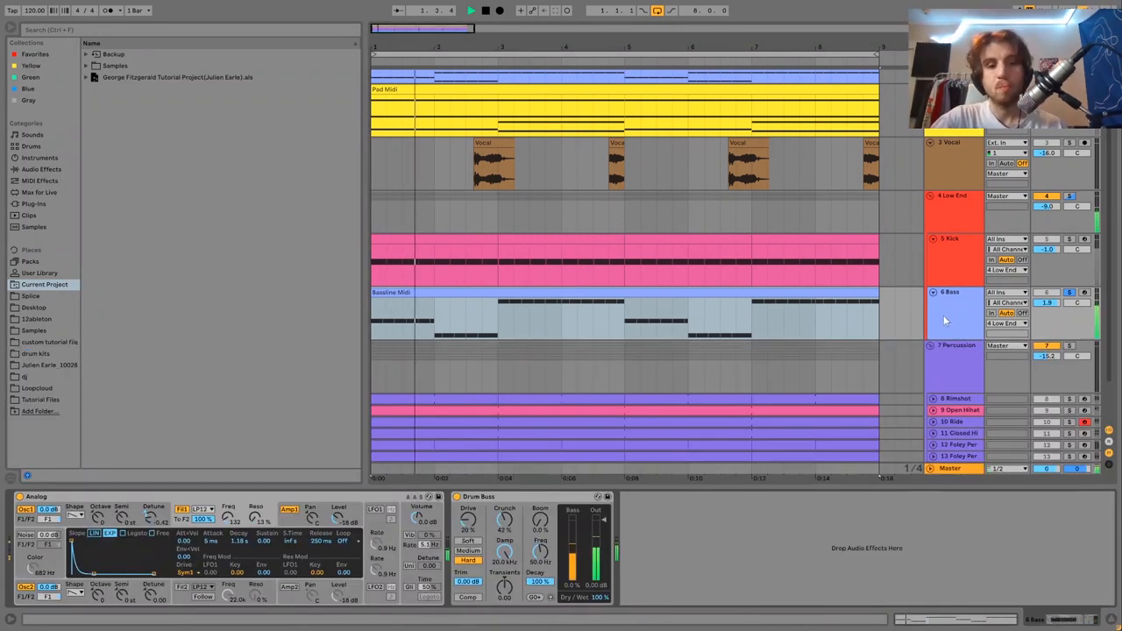
{"action": "left_click", "coordinate": [470, 9]}
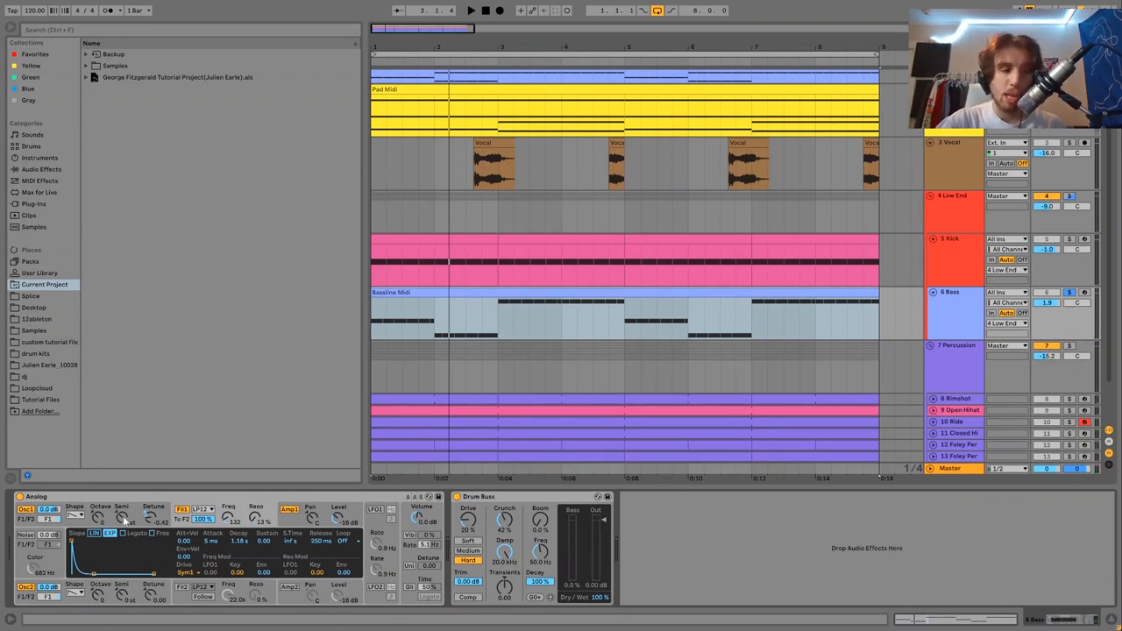
{"action": "mouse_move", "coordinate": [191, 524]}
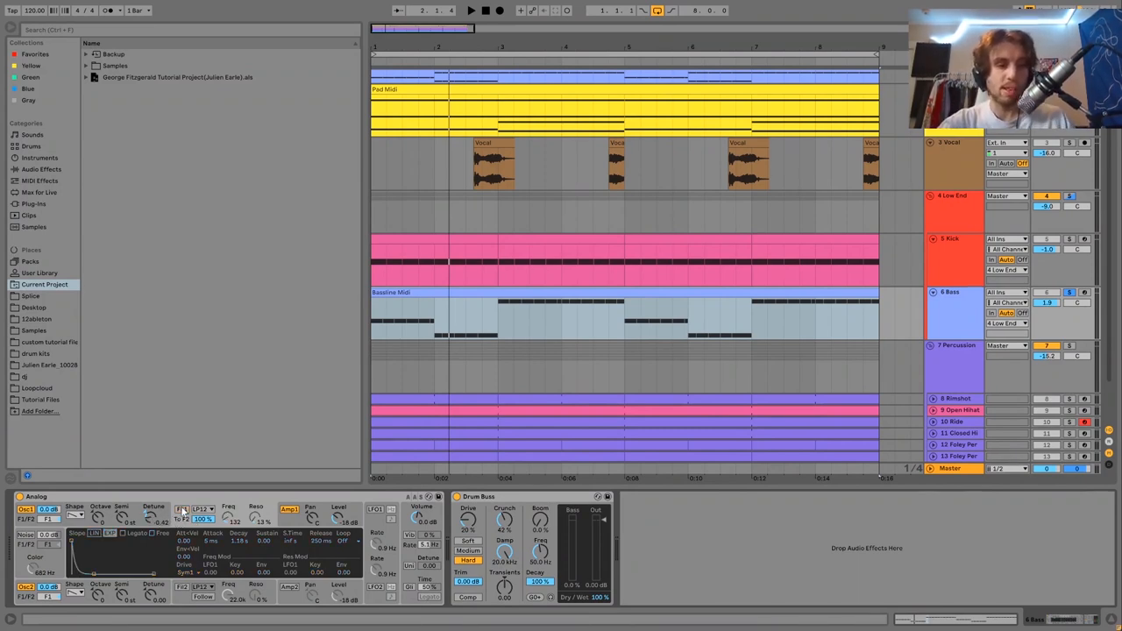
{"action": "left_click", "coordinate": [471, 9]}
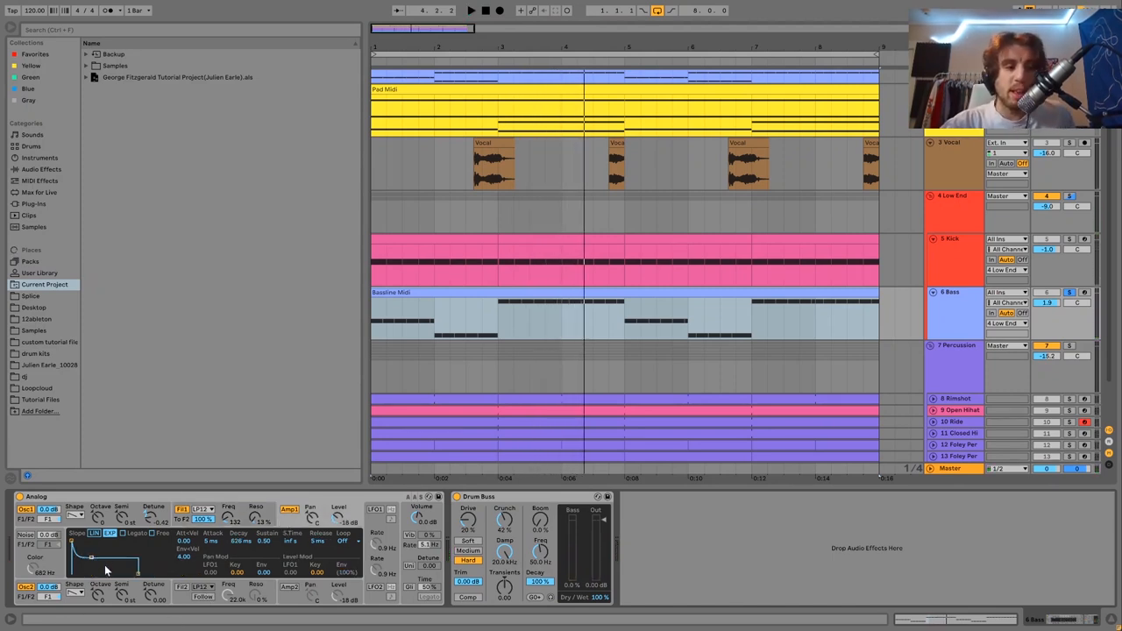
{"action": "left_click", "coordinate": [471, 10]}
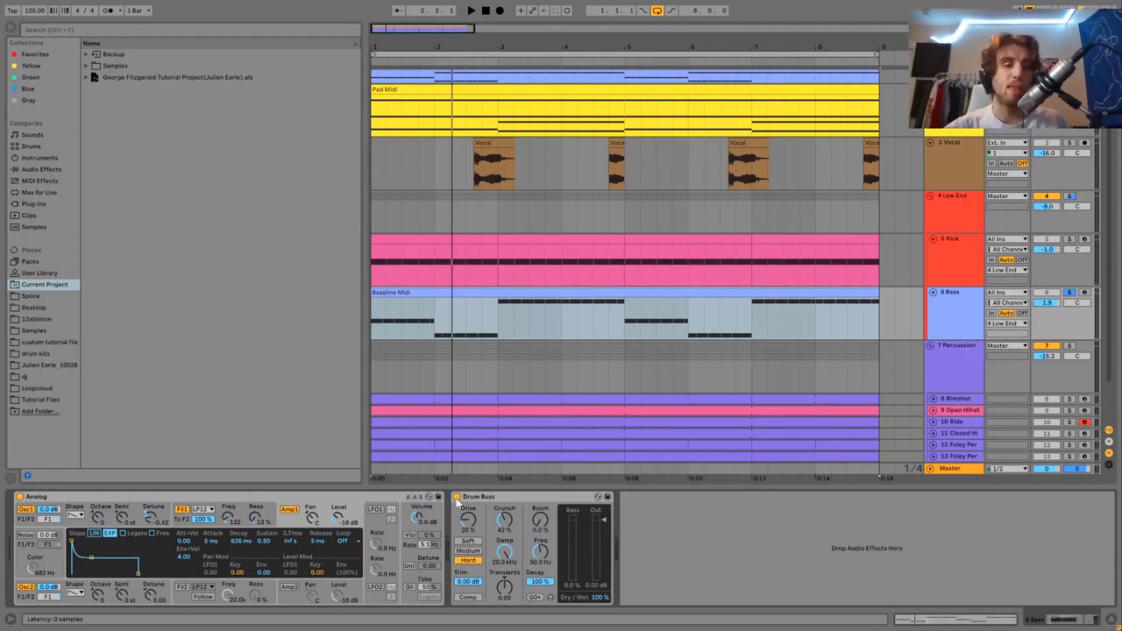
{"action": "left_click", "coordinate": [471, 10]}
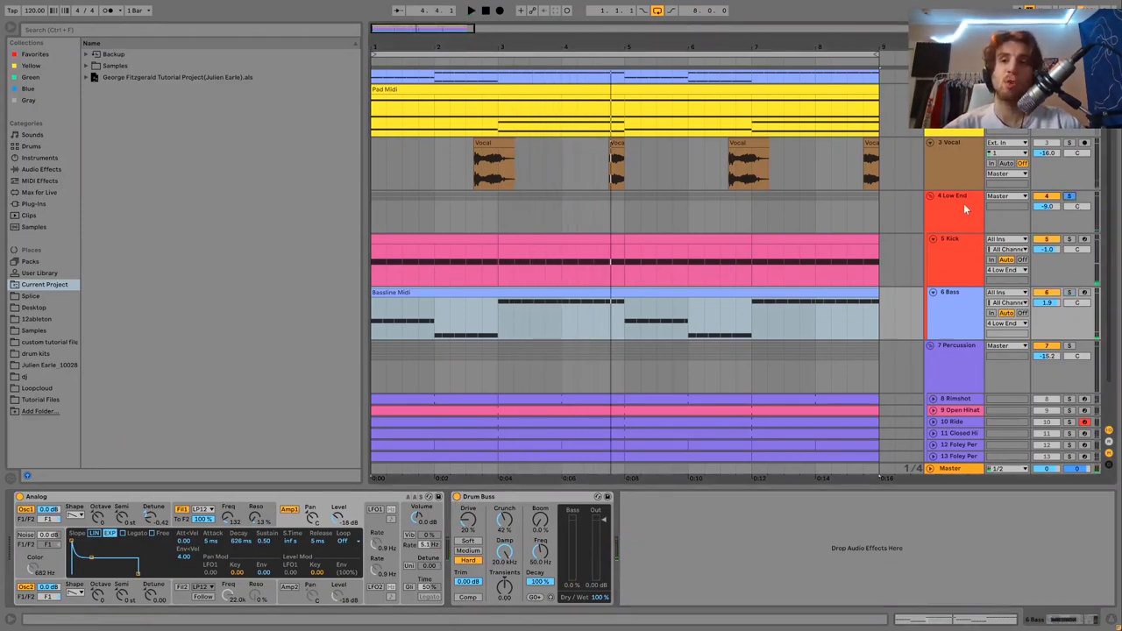
Select the Low End group to view its empty device chain, then scroll down the arrangement.
{"action": "left_click", "coordinate": [952, 210]}
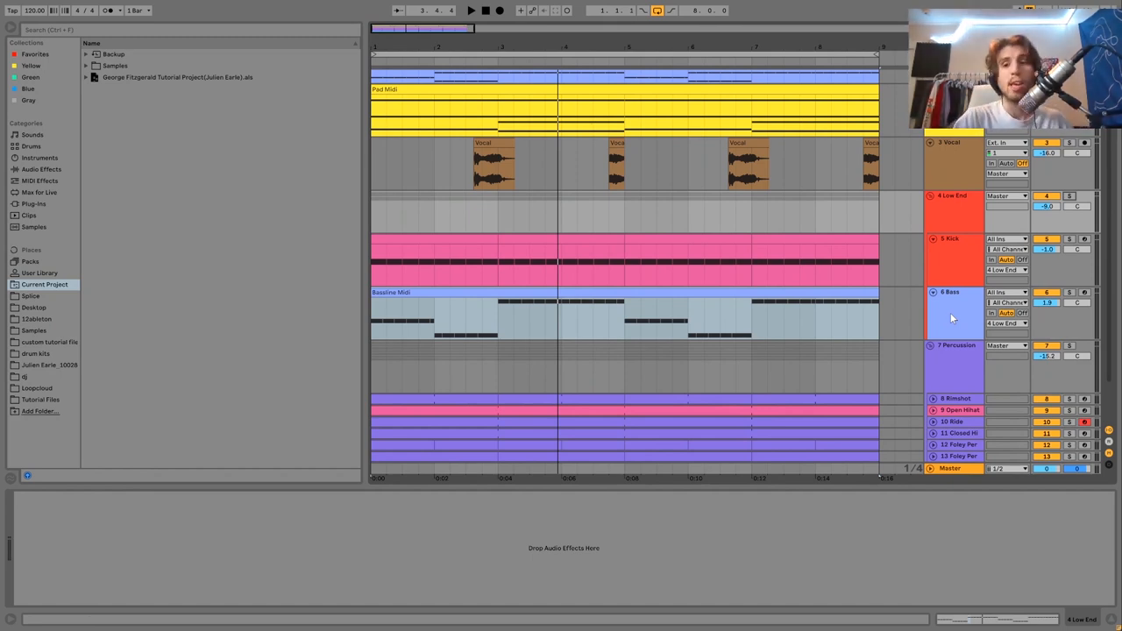
{"action": "mouse_move", "coordinate": [1029, 213]}
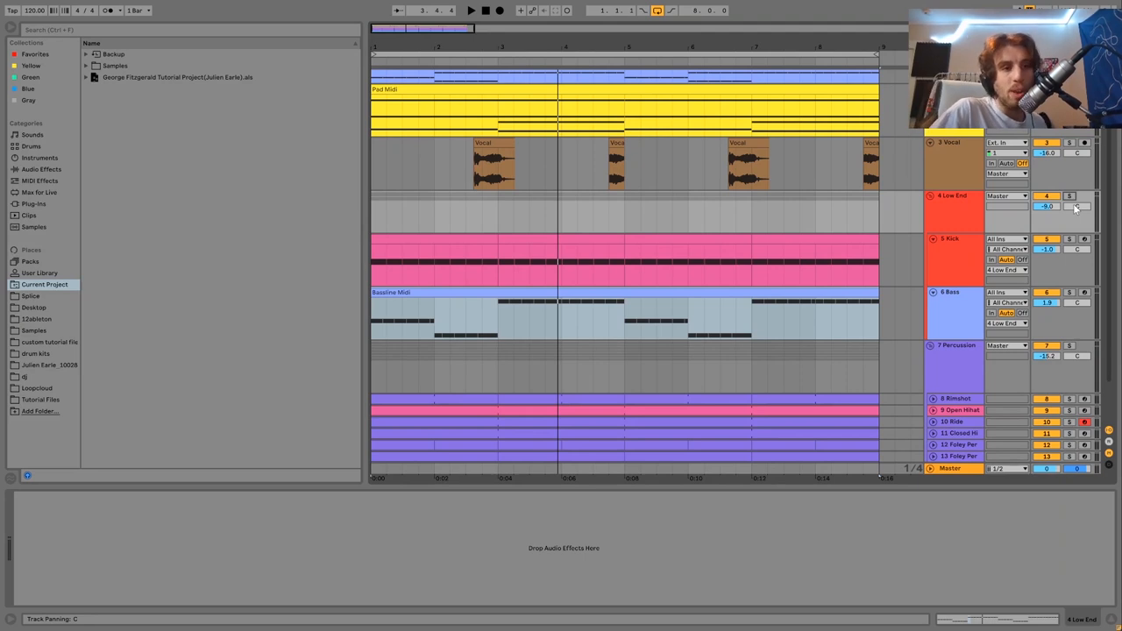
{"action": "left_click", "coordinate": [471, 10]}
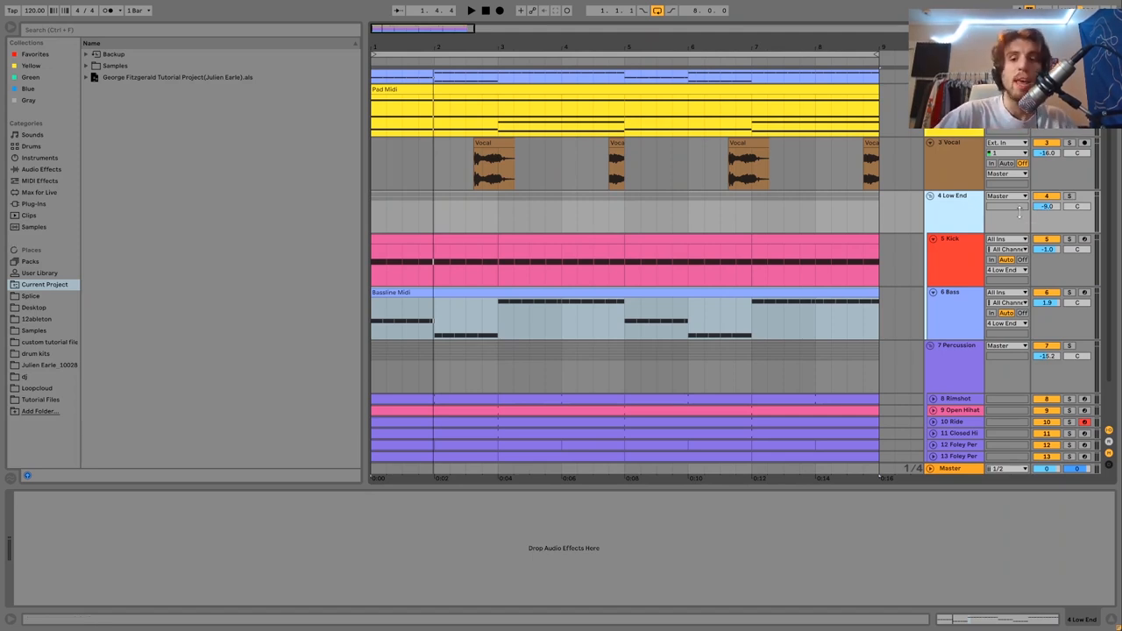
{"action": "scroll", "scroll_direction": "down", "scroll_amount": 3}
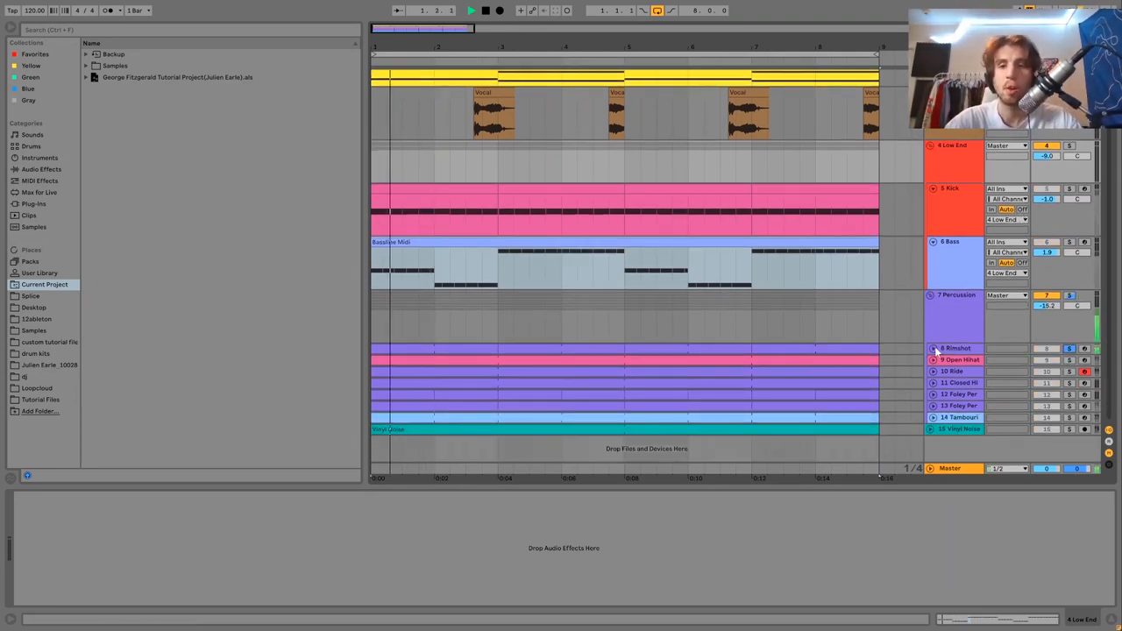
Expand and solo the Rimshot track, showing its Simpler and Drum Buss, and start playback.
{"action": "left_click", "coordinate": [956, 348]}
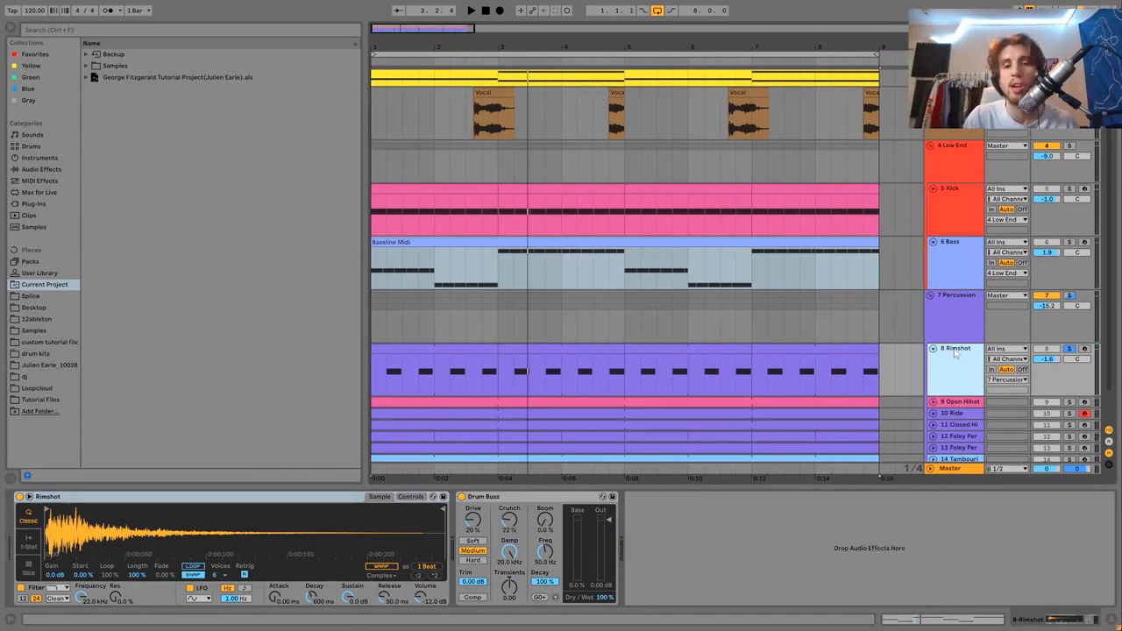
{"action": "left_click", "coordinate": [471, 9]}
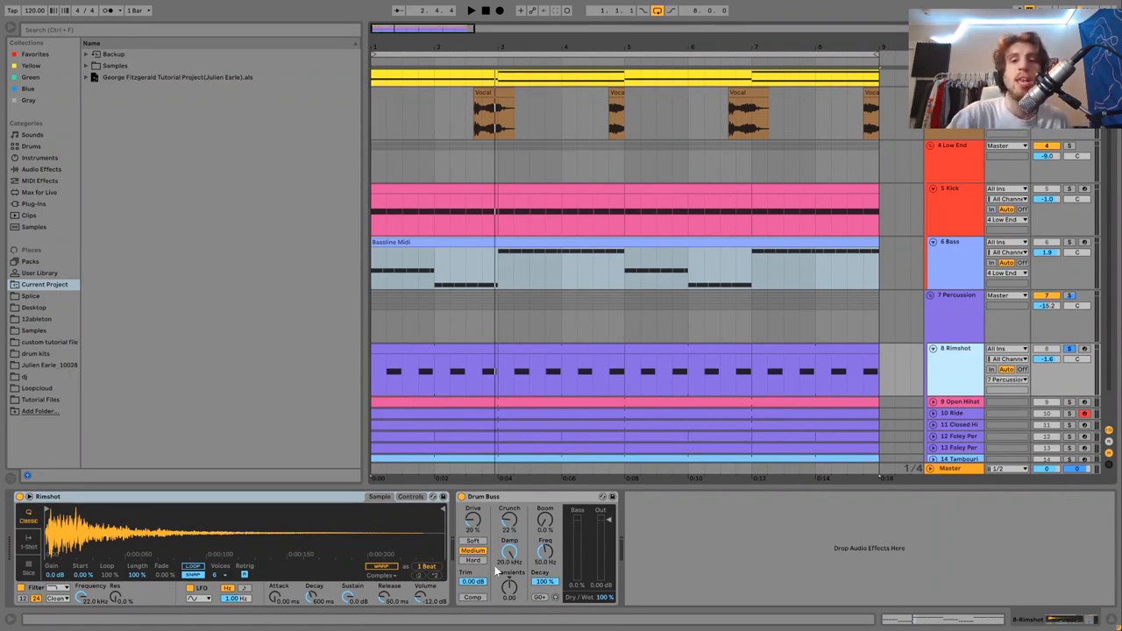
{"action": "left_click", "coordinate": [470, 10]}
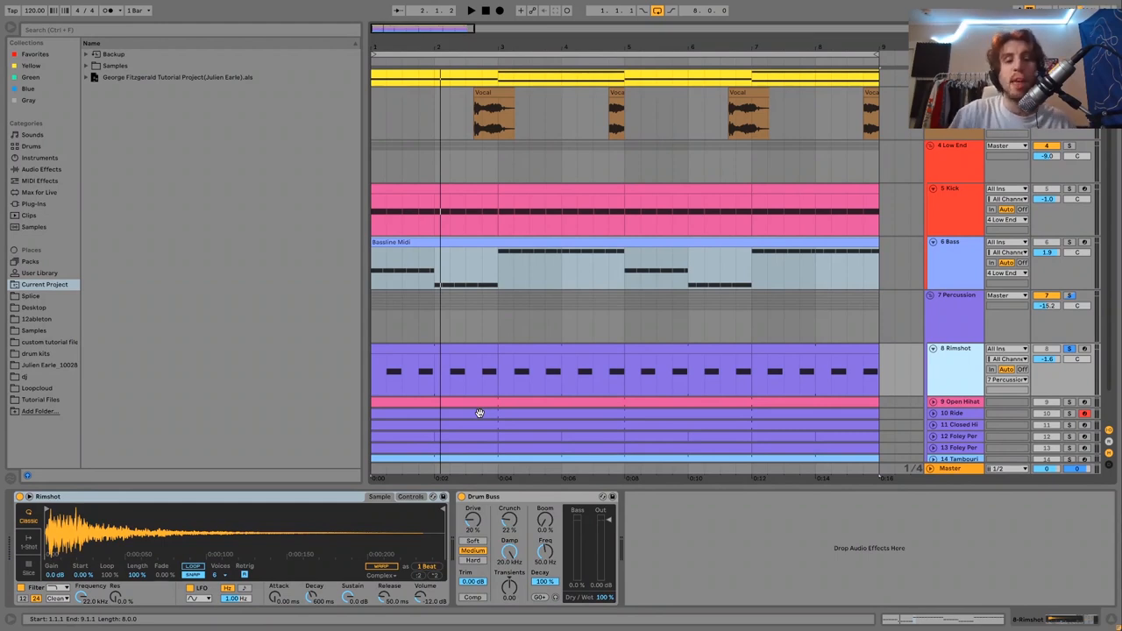
{"action": "left_click", "coordinate": [471, 9]}
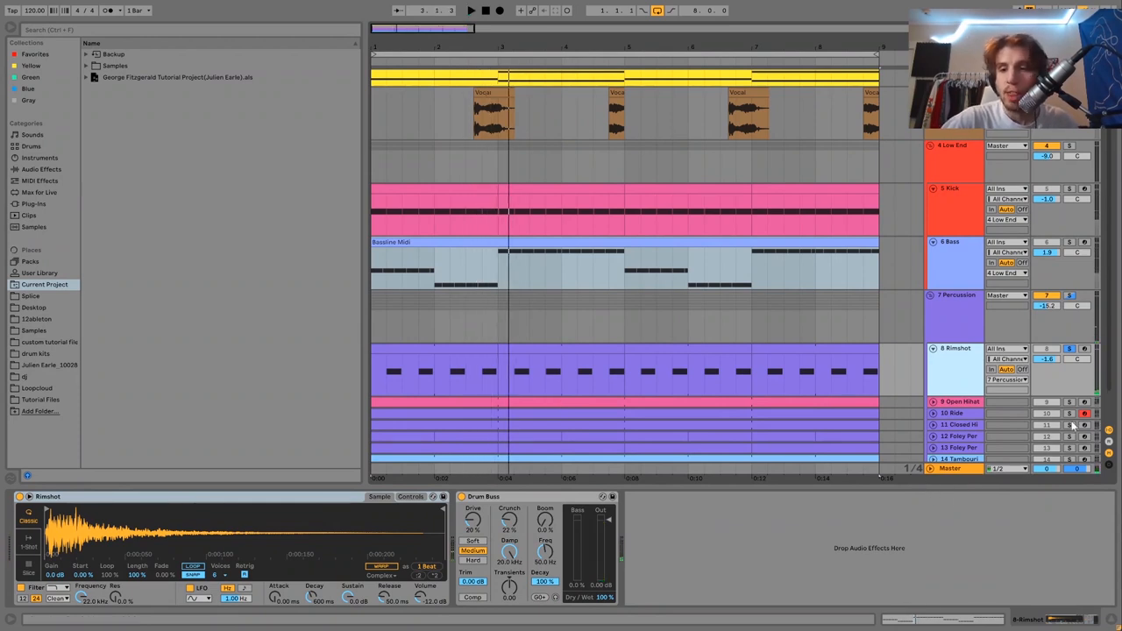
{"action": "left_click", "coordinate": [471, 9]}
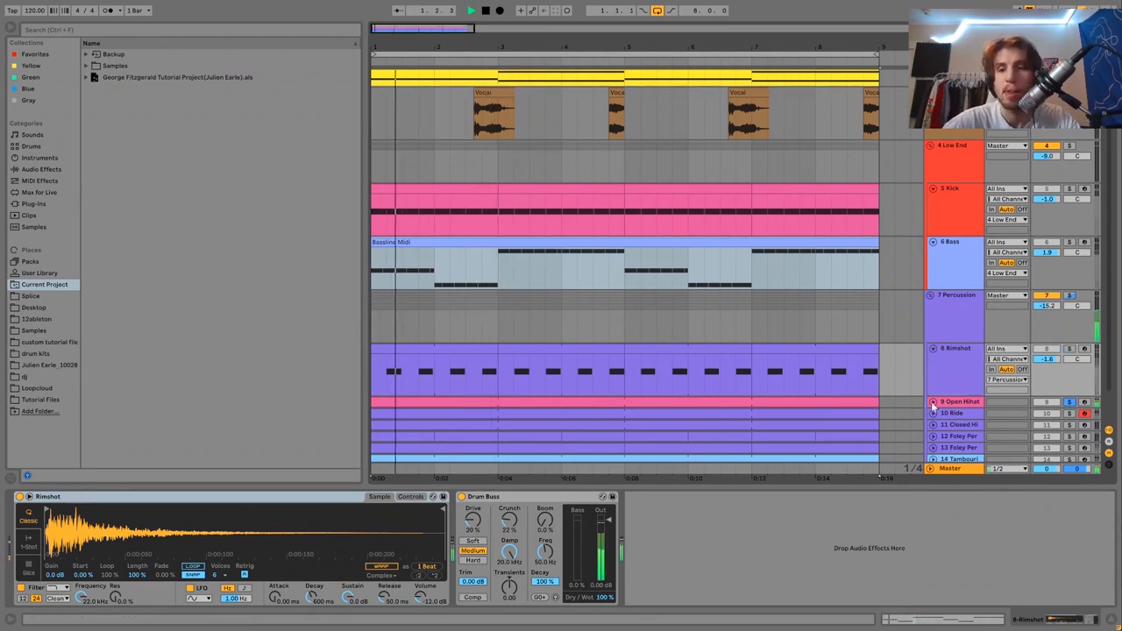
Expand Open Hihat to view its Reverb, then solo the Ride track to show its Simpler.
{"action": "left_click", "coordinate": [956, 401]}
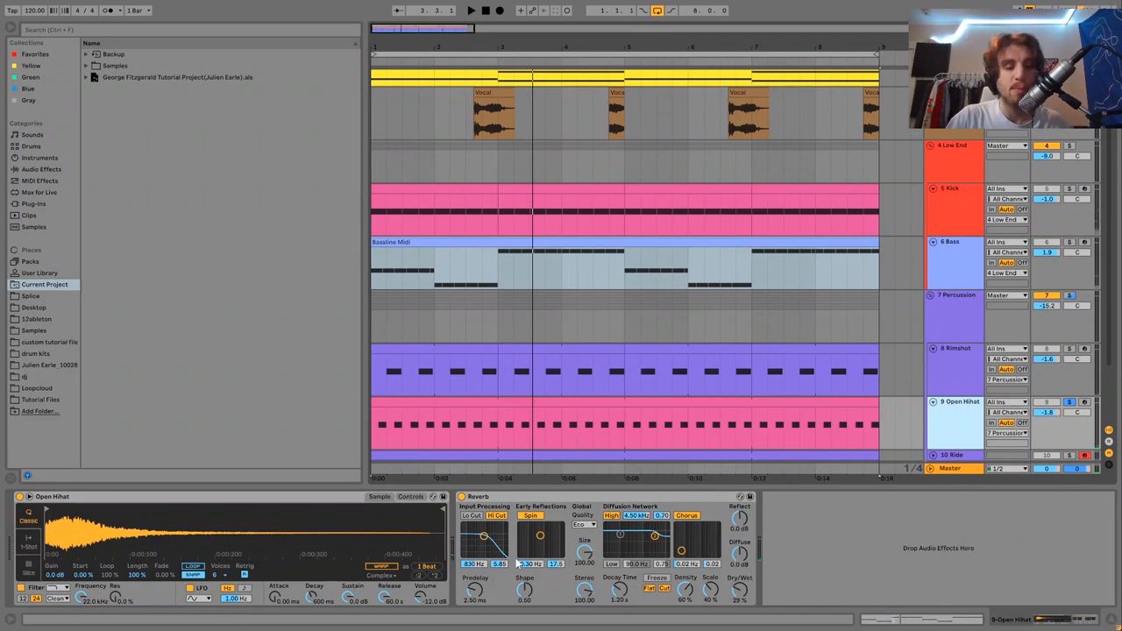
{"action": "left_click", "coordinate": [471, 10]}
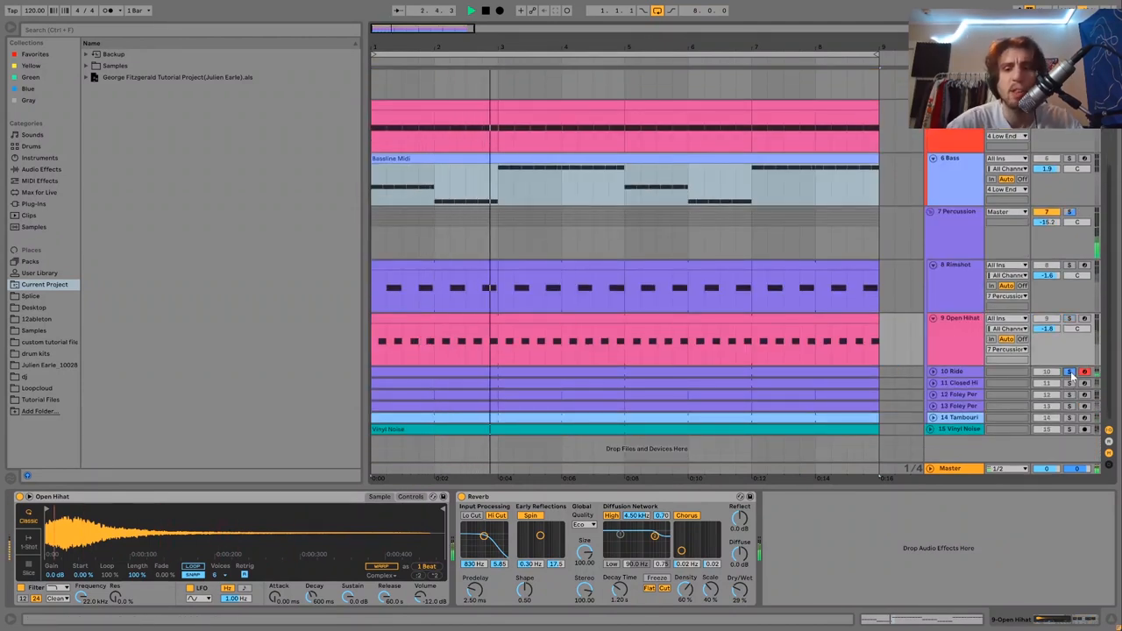
{"action": "left_click", "coordinate": [951, 371]}
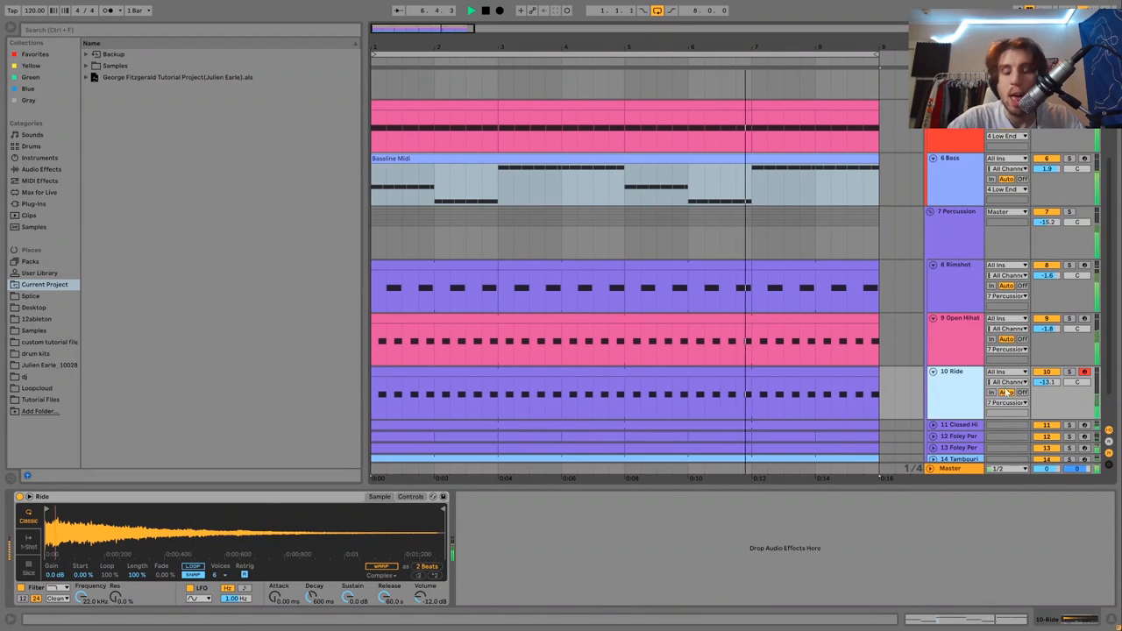
Scroll down and expand the Tambourine track to show its steady pattern.
{"action": "left_click", "coordinate": [1084, 372]}
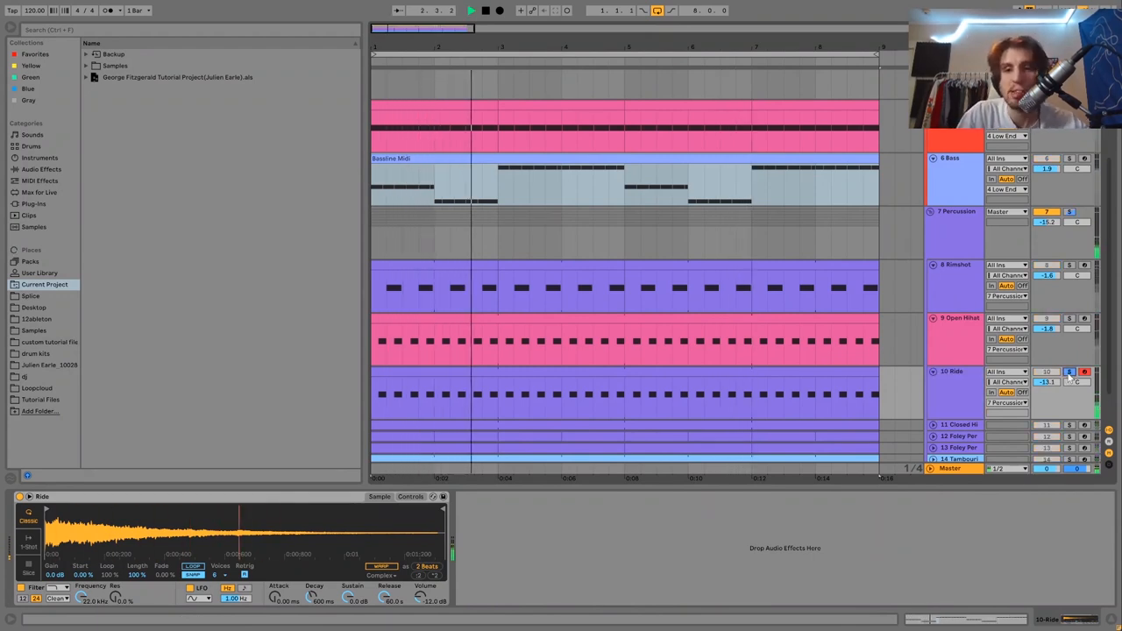
{"action": "scroll", "scroll_direction": "down", "scroll_amount": 3}
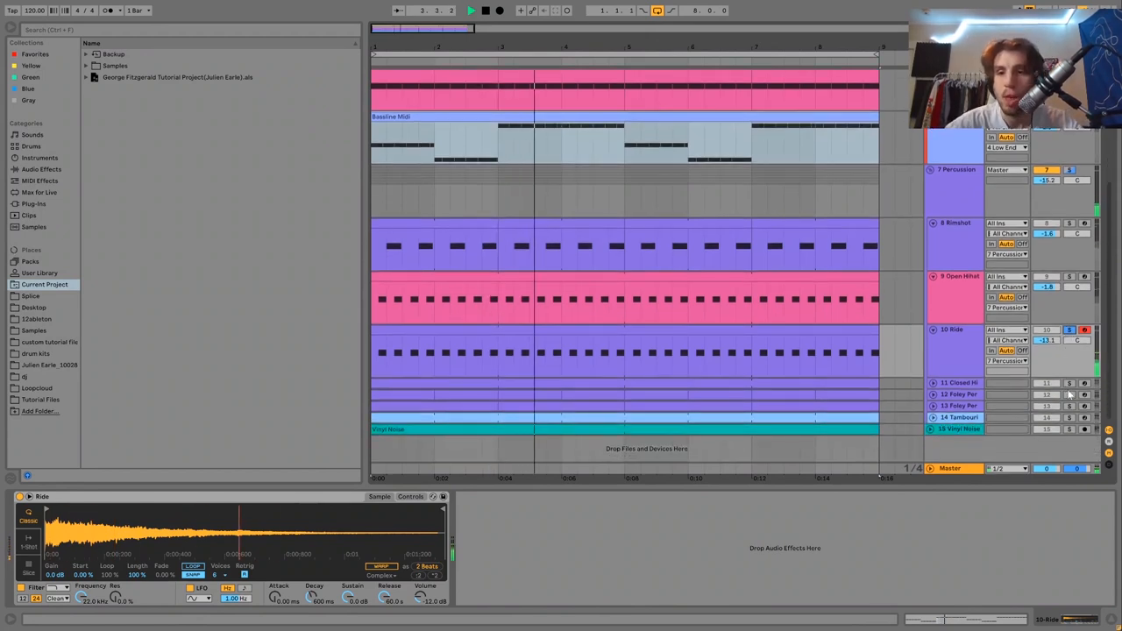
{"action": "left_click", "coordinate": [1070, 383]}
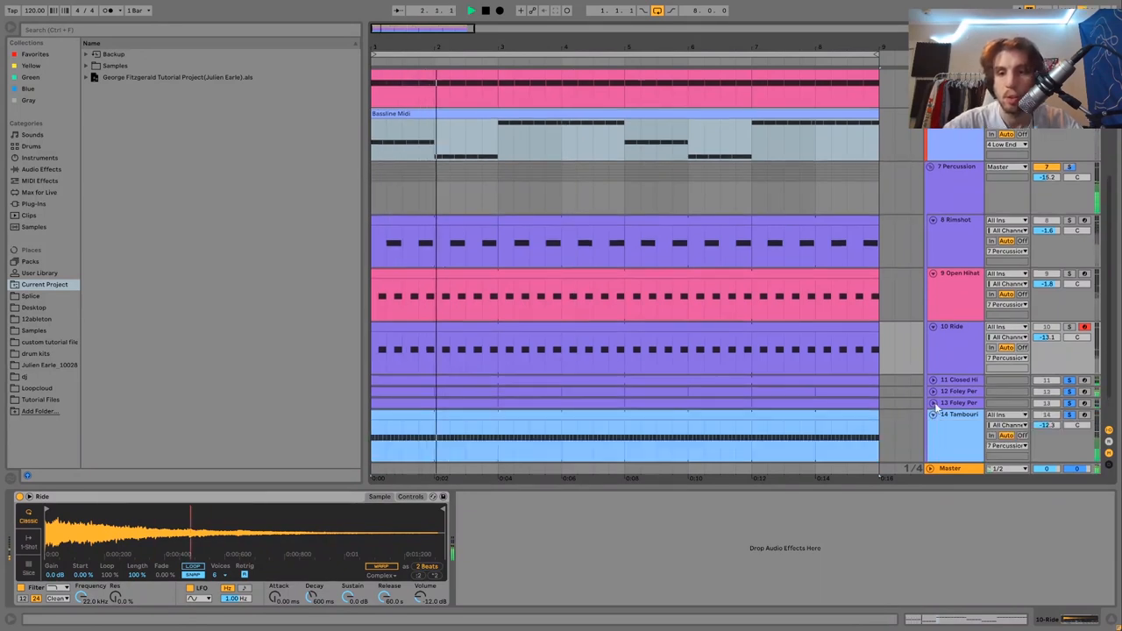
Scroll down, solo Closed Hihat and show its Simpler settings.
{"action": "scroll", "scroll_direction": "down", "scroll_amount": 3}
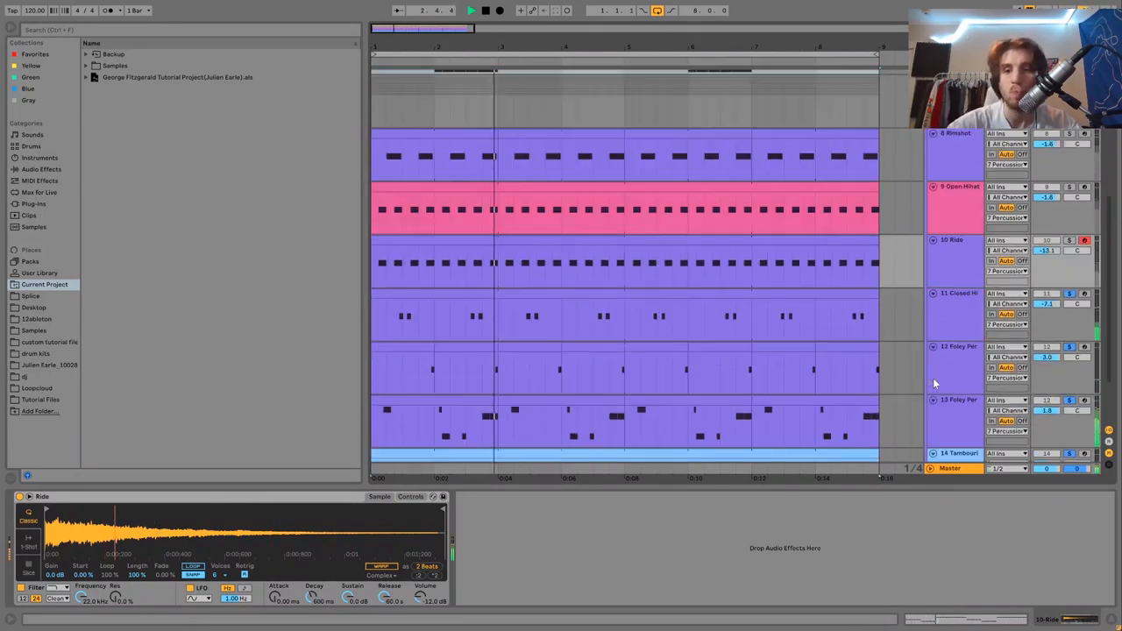
{"action": "scroll", "scroll_direction": "down", "scroll_amount": 3}
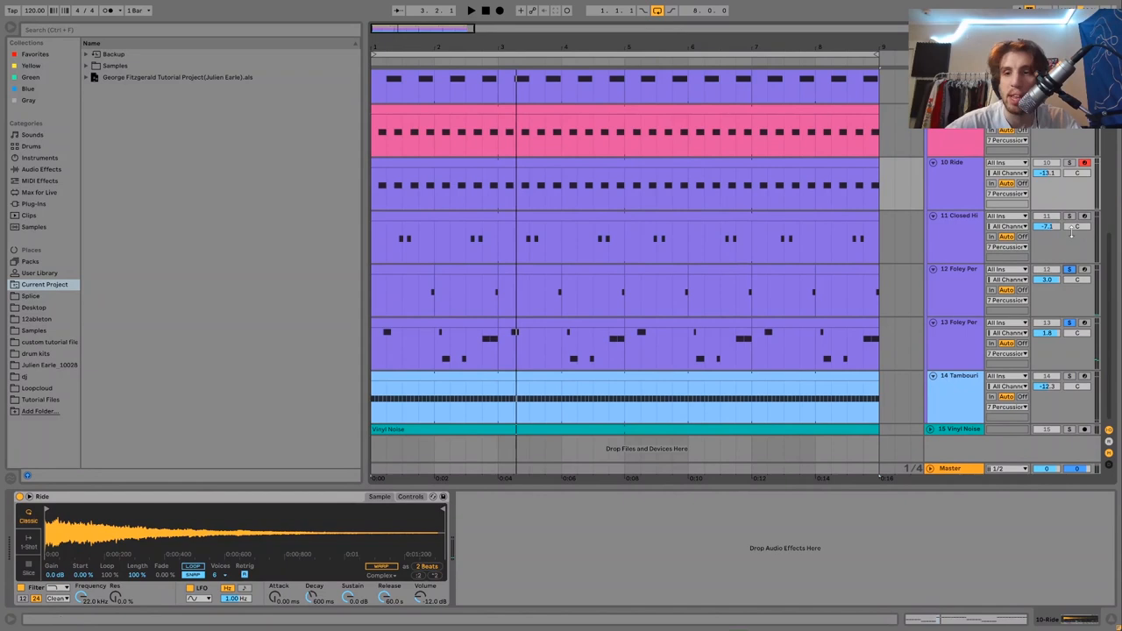
{"action": "left_click", "coordinate": [956, 237]}
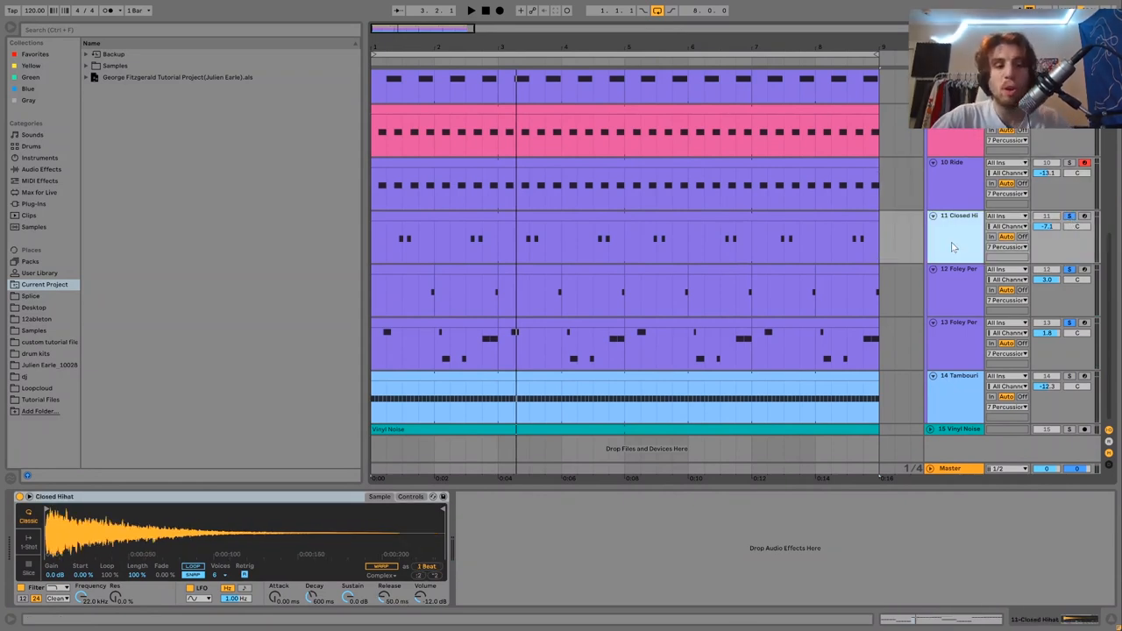
{"action": "left_click", "coordinate": [471, 10]}
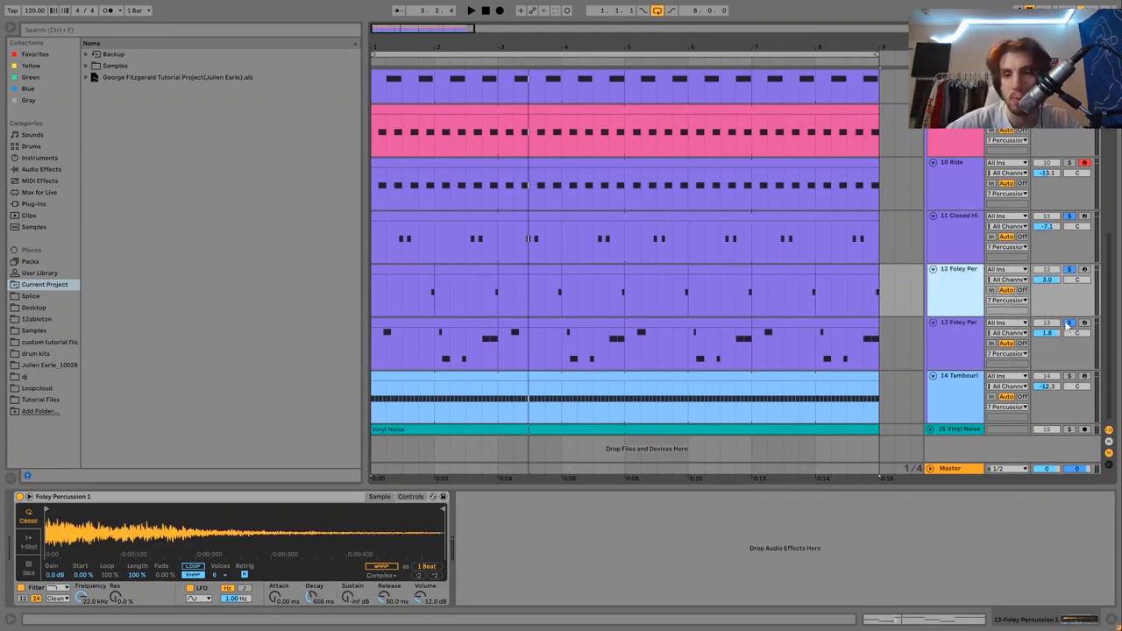
Solo the second Foley Percussion track, expand it, then unsolo so all tracks play.
{"action": "left_click", "coordinate": [470, 9]}
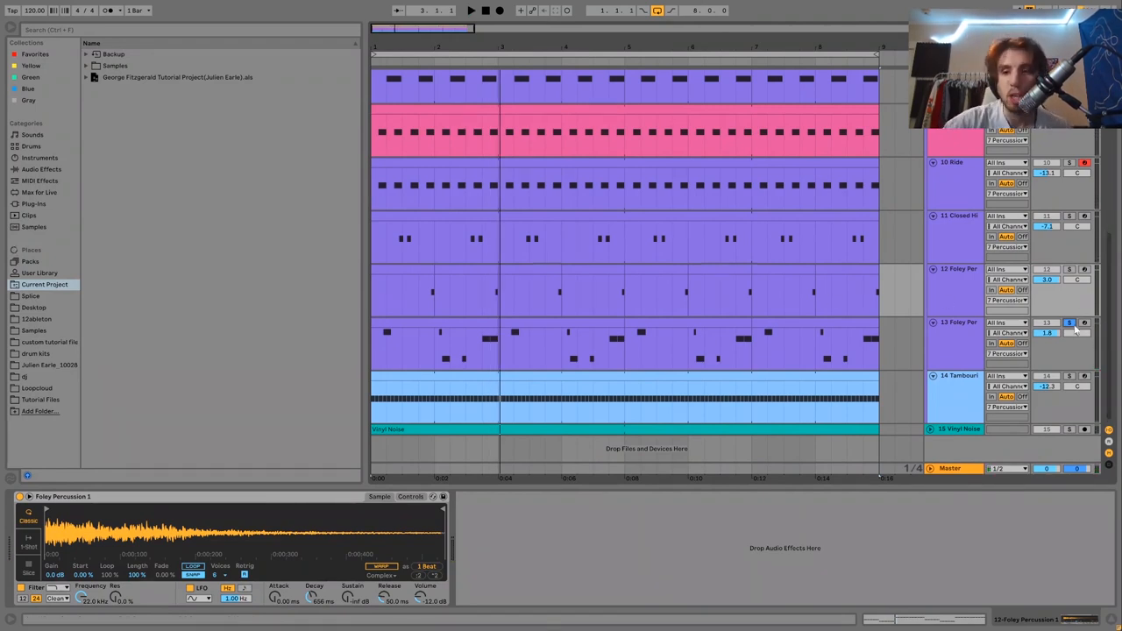
{"action": "left_click", "coordinate": [1070, 323]}
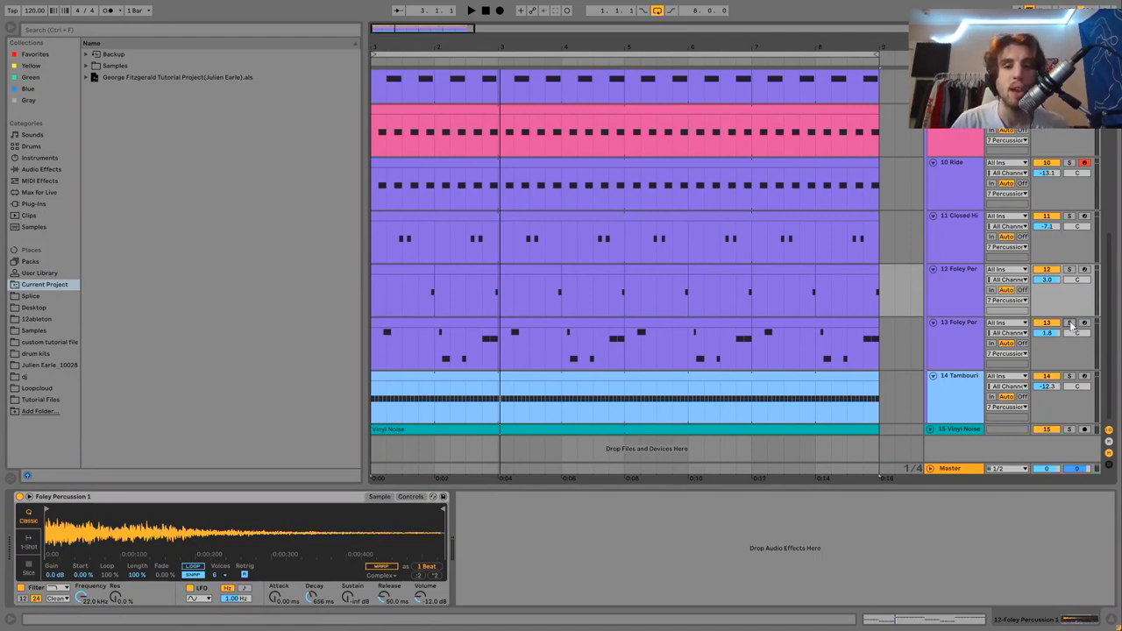
{"action": "left_click", "coordinate": [471, 10]}
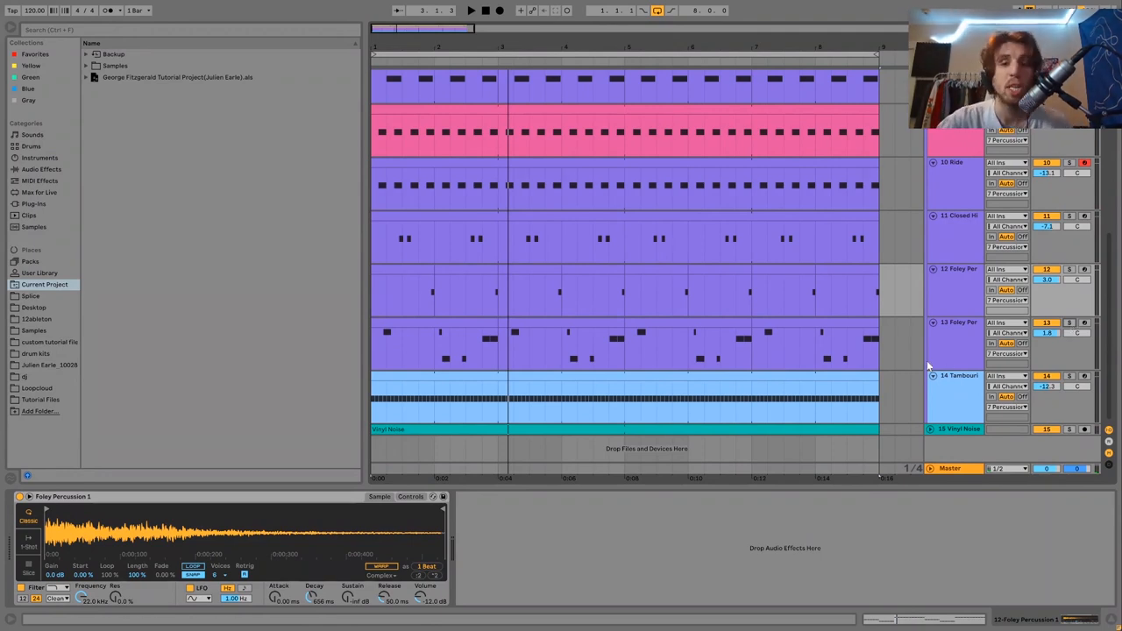
Select the Percussion group, toggle Drum Buss to compare, view EQ Eight low cut (~95.8 Hz), and play.
{"action": "left_click", "coordinate": [956, 342]}
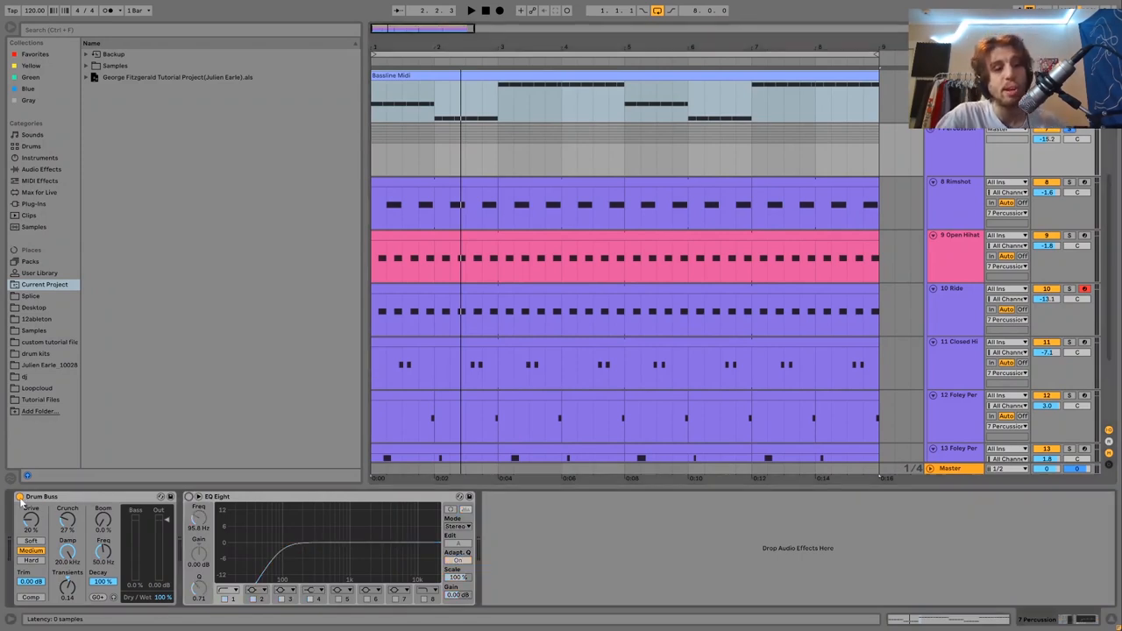
{"action": "left_click", "coordinate": [471, 10]}
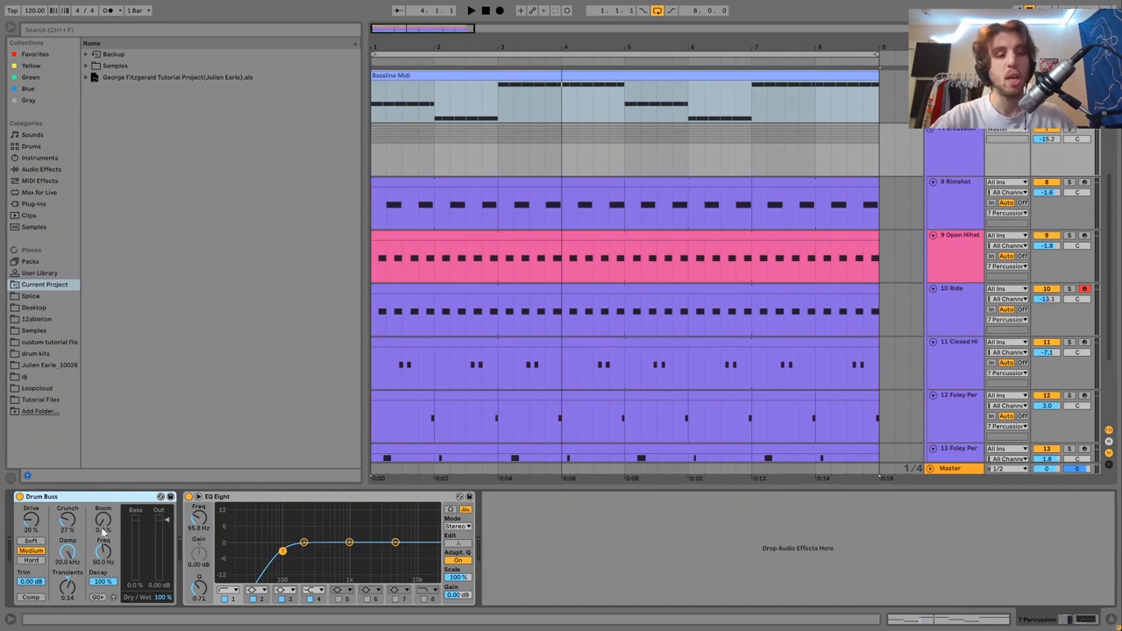
{"action": "mouse_move", "coordinate": [254, 516]}
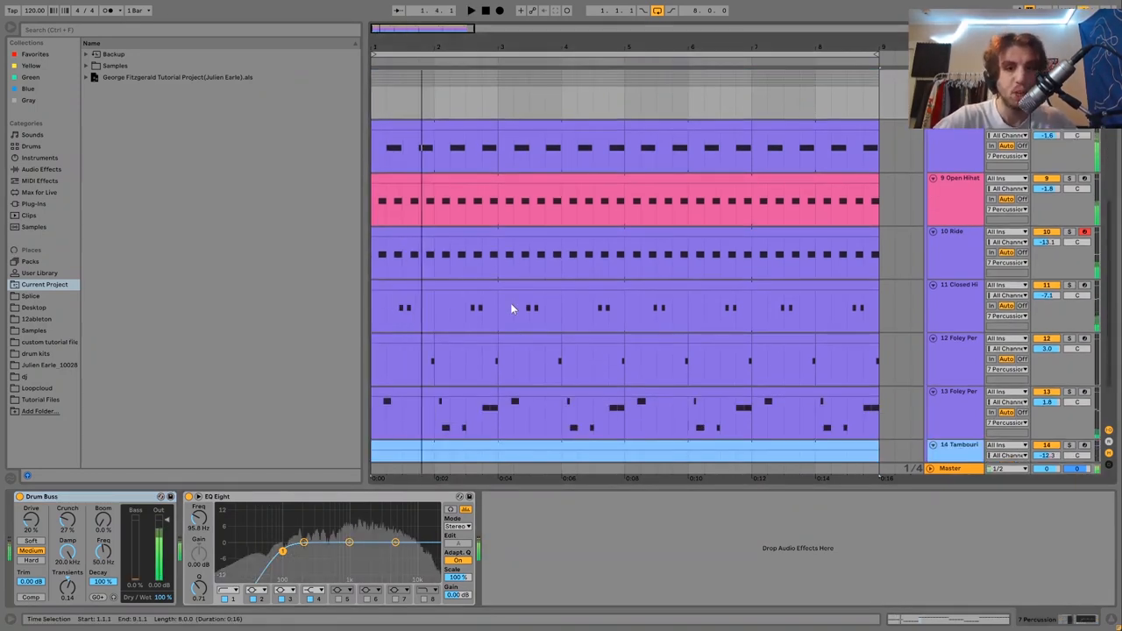
{"action": "left_click", "coordinate": [471, 10]}
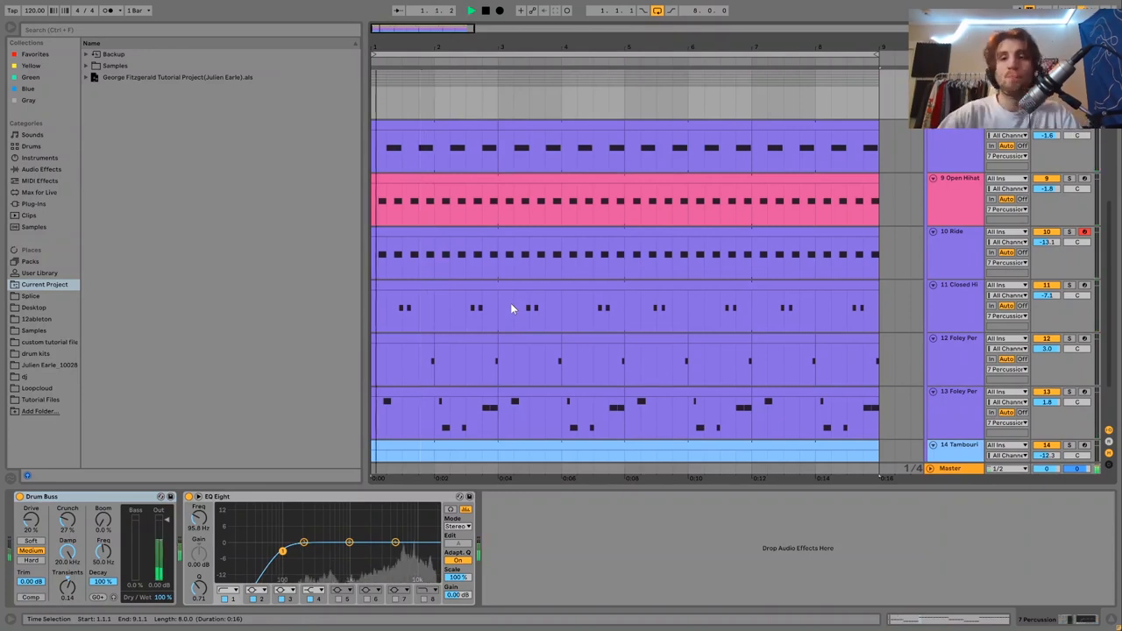
Solo the Vinyl Noise track's audio clip, then unsolo it and replay the full arrangement.
{"action": "scroll", "scroll_direction": "down", "scroll_amount": 3}
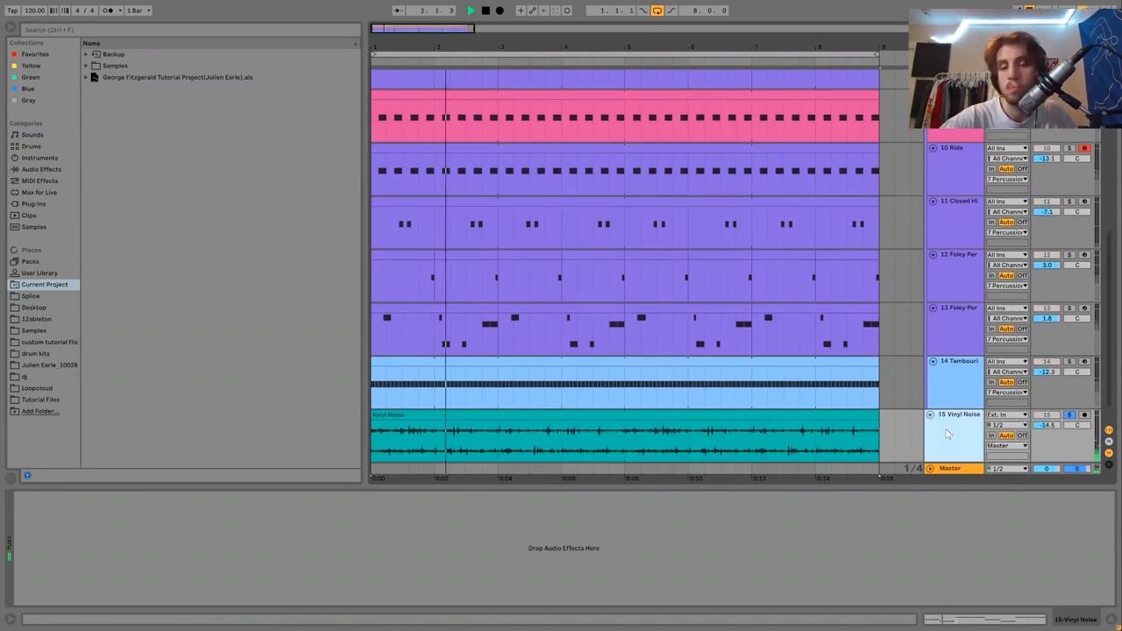
{"action": "left_click", "coordinate": [486, 9]}
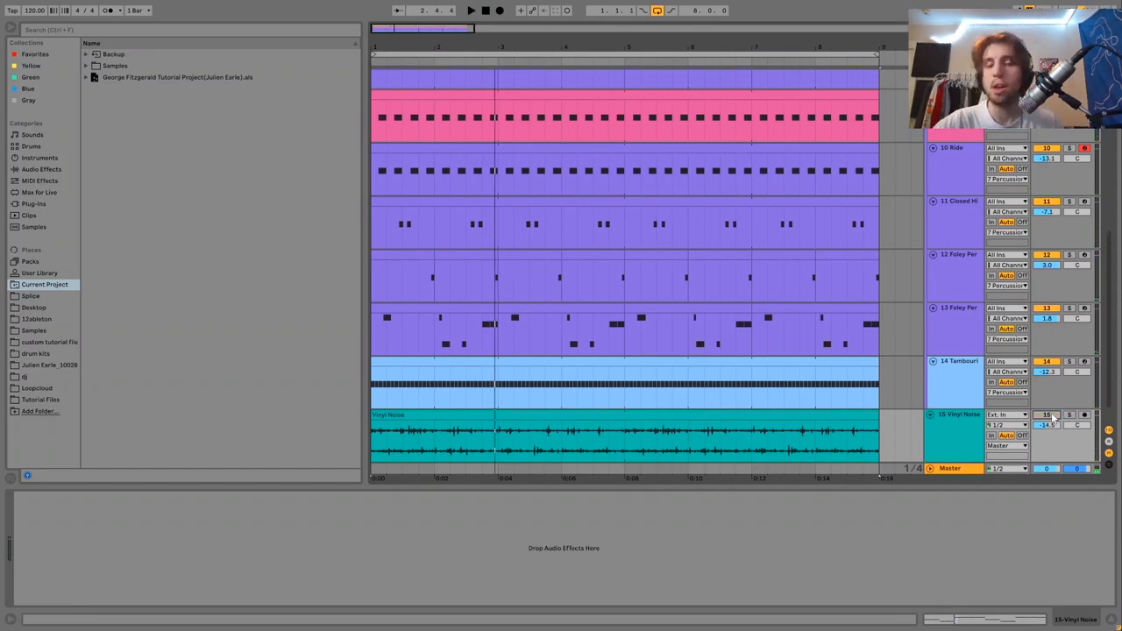
{"action": "left_click", "coordinate": [470, 10]}
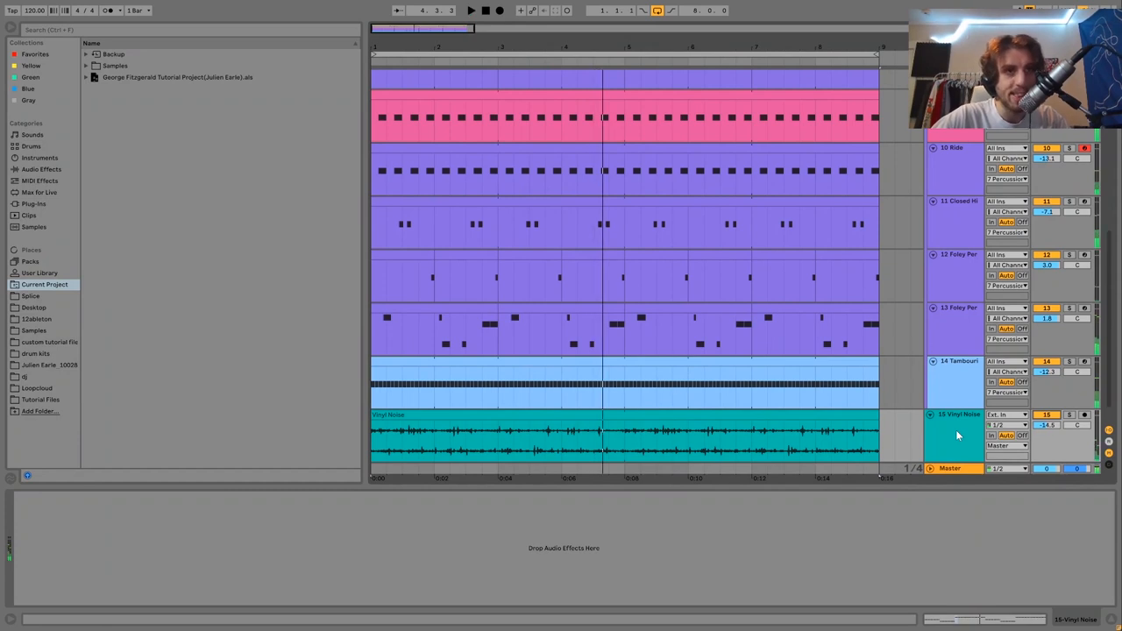
{"action": "left_click", "coordinate": [471, 10]}
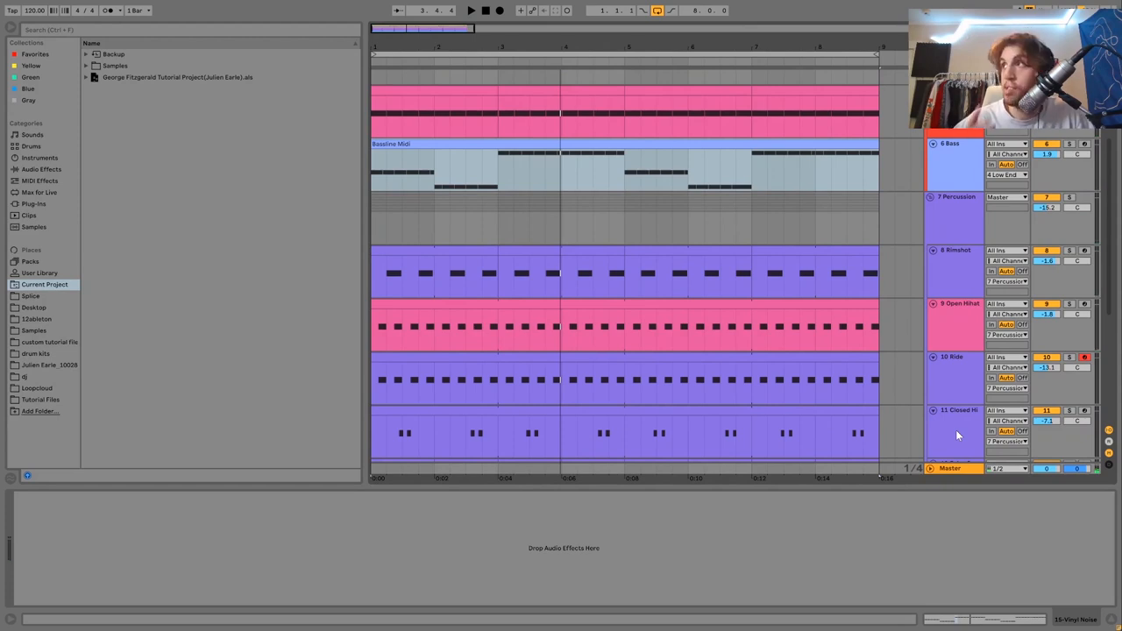
{"action": "left_click", "coordinate": [471, 10]}
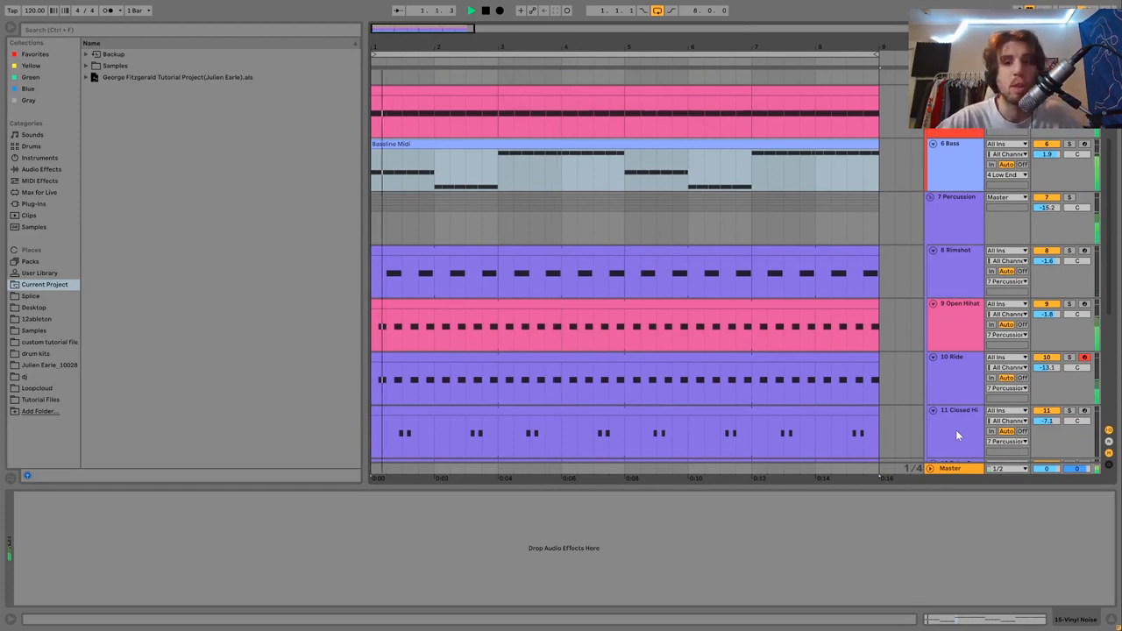